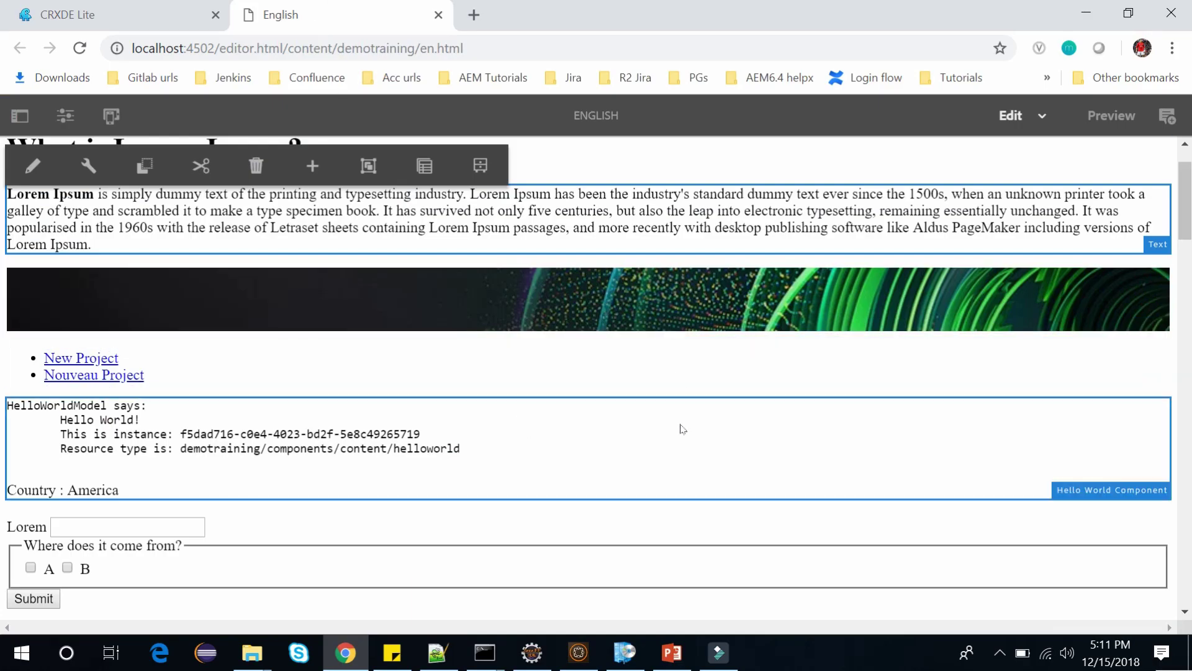
Scroll the English page, dismiss the Hello World properties unchanged, and return to CRXDE Lite.
scroll(up, 3)
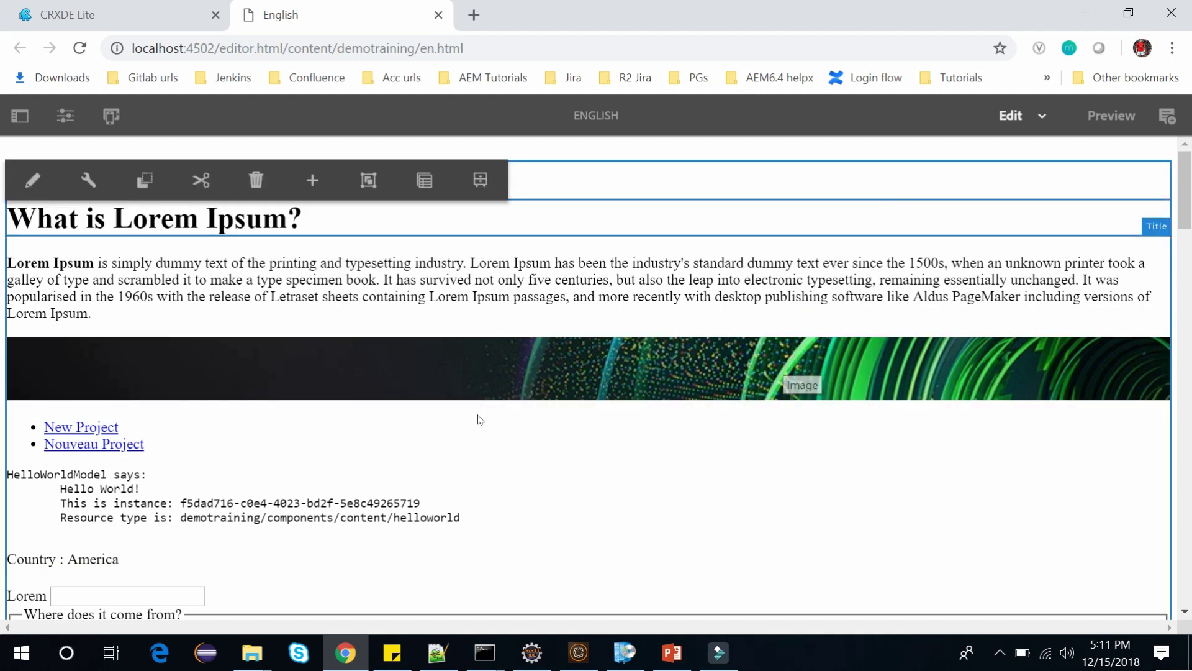
scroll(down, 3)
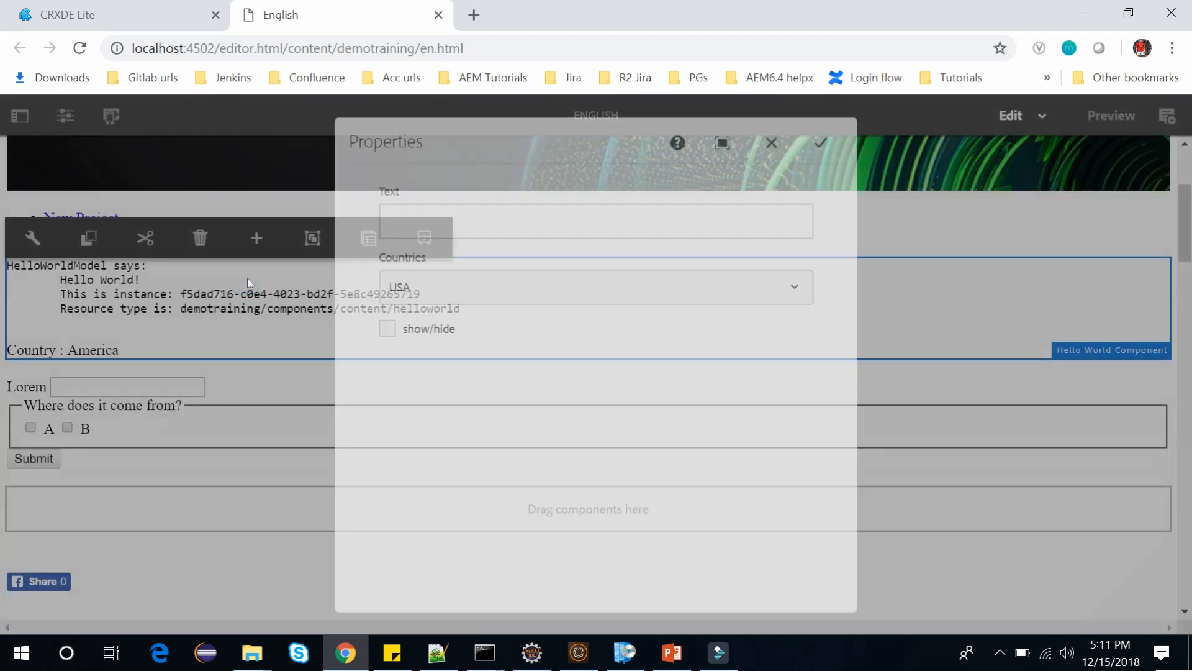
click(770, 143)
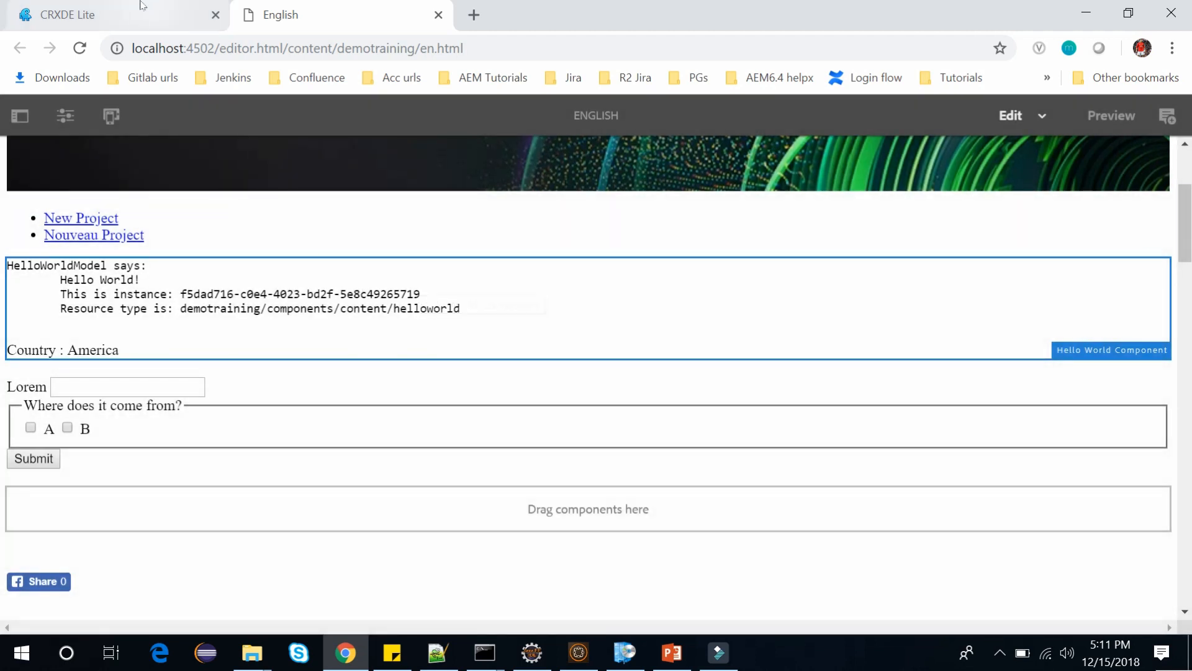
click(67, 15)
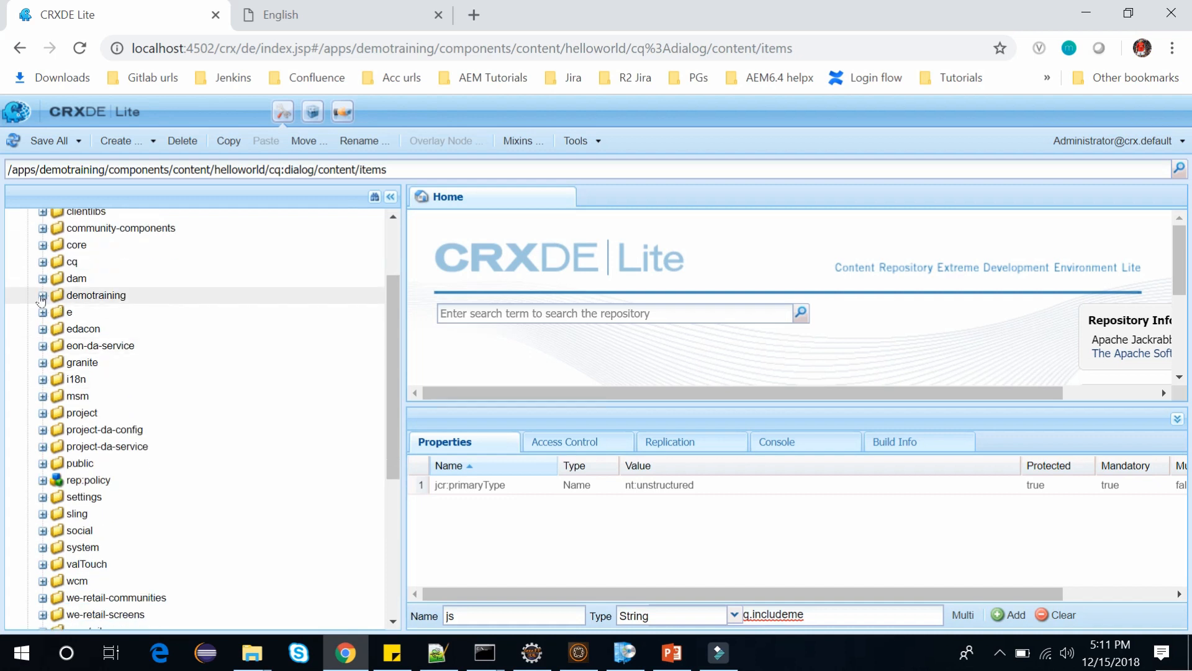
Expand demotraining > components > helloworld > clientlib-authoring and open js.js and js.txt.
click(43, 295)
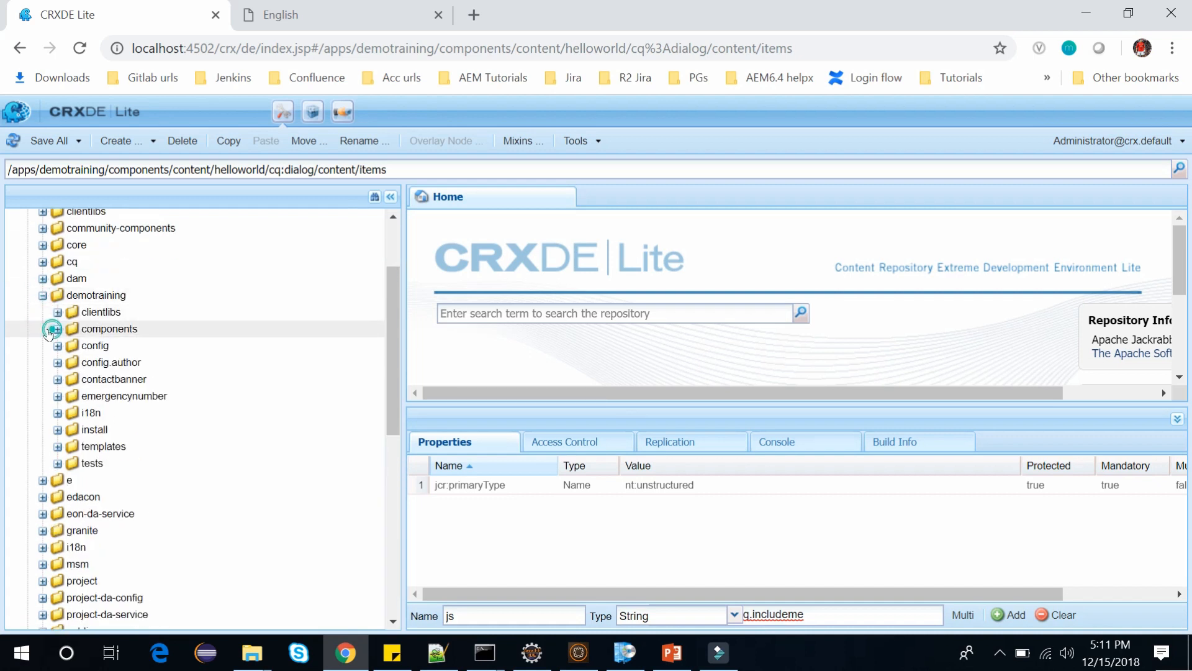
click(74, 346)
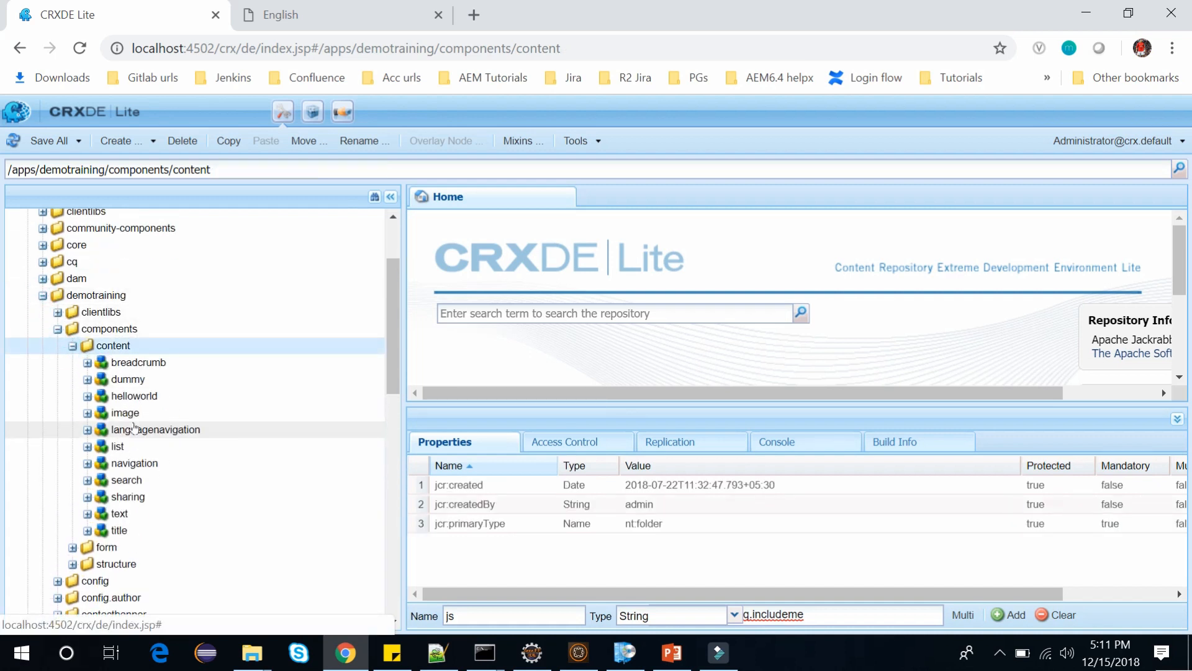
click(87, 396)
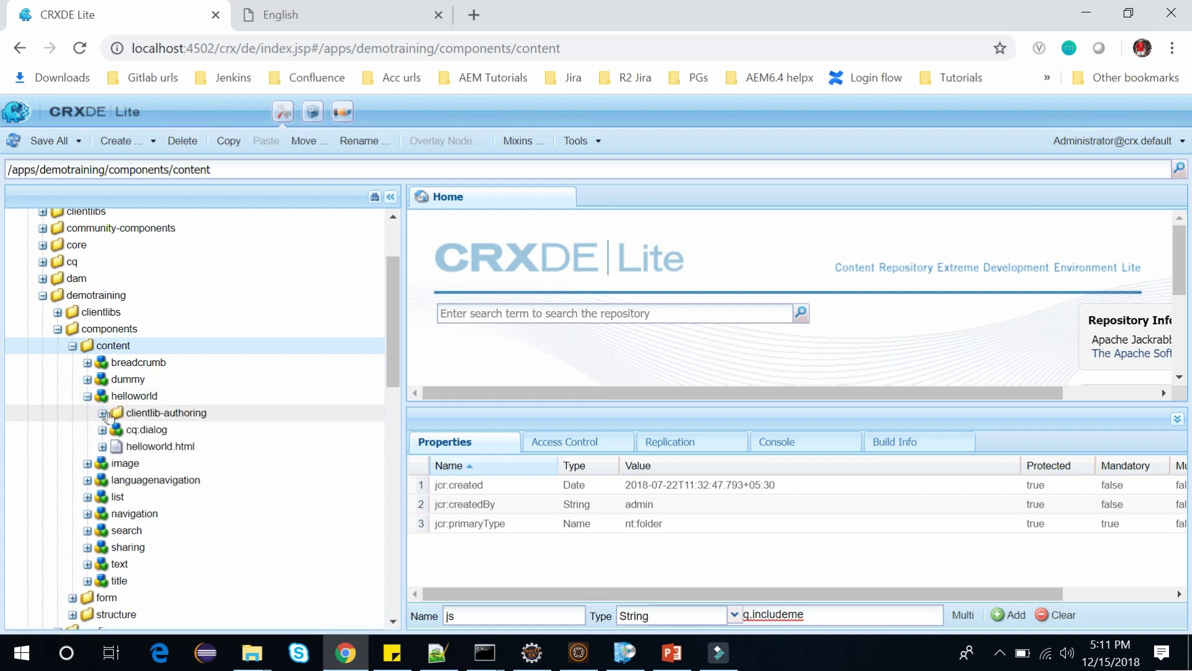
mouse_move(166, 413)
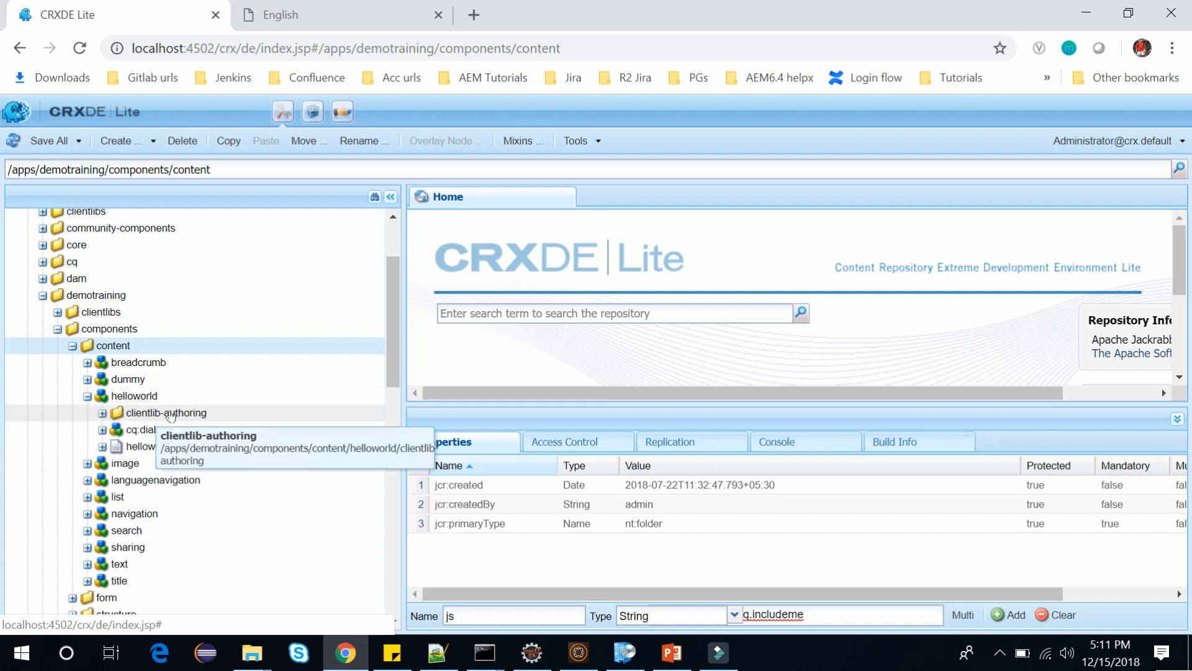
click(165, 412)
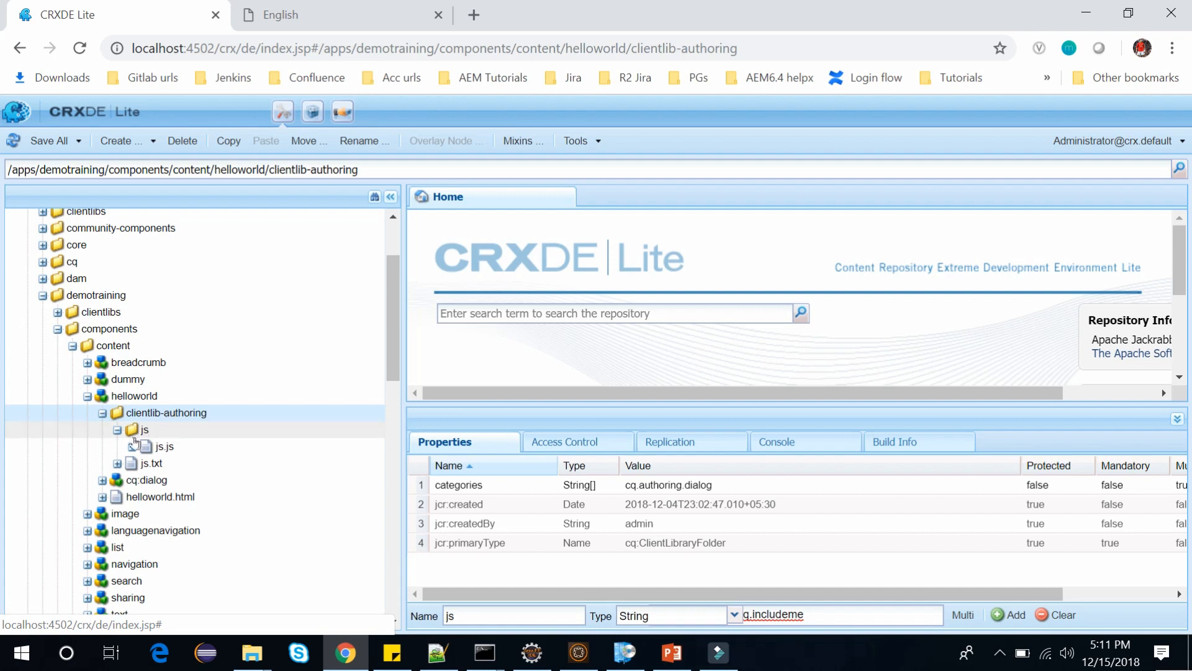
click(118, 429)
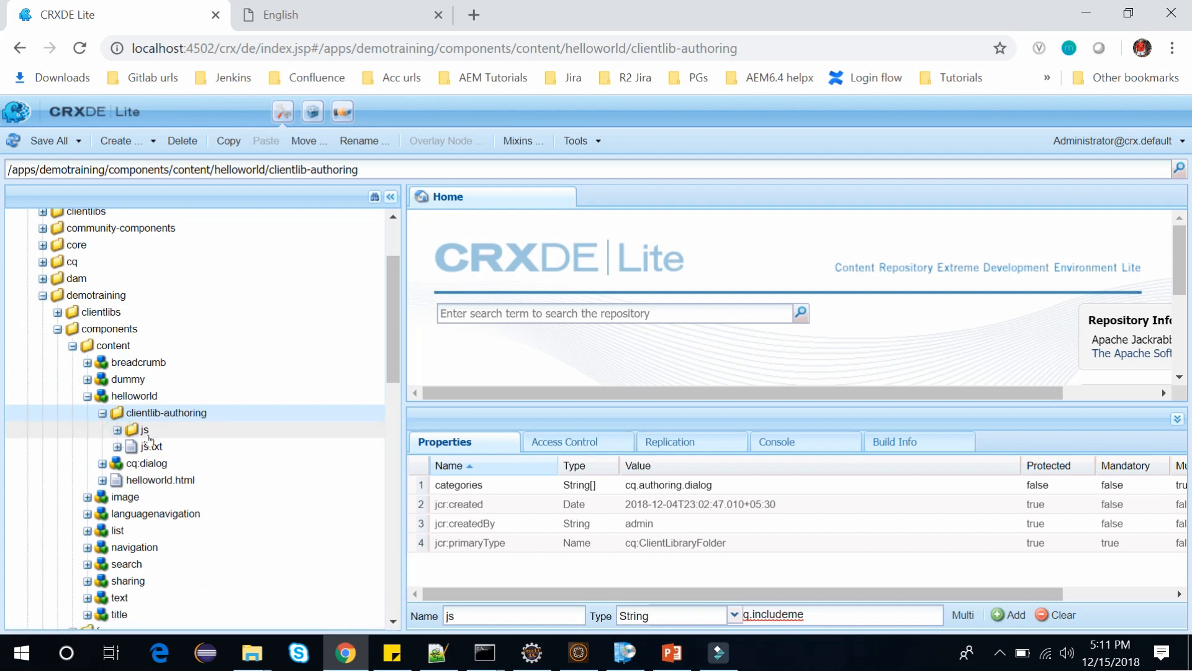
click(129, 430)
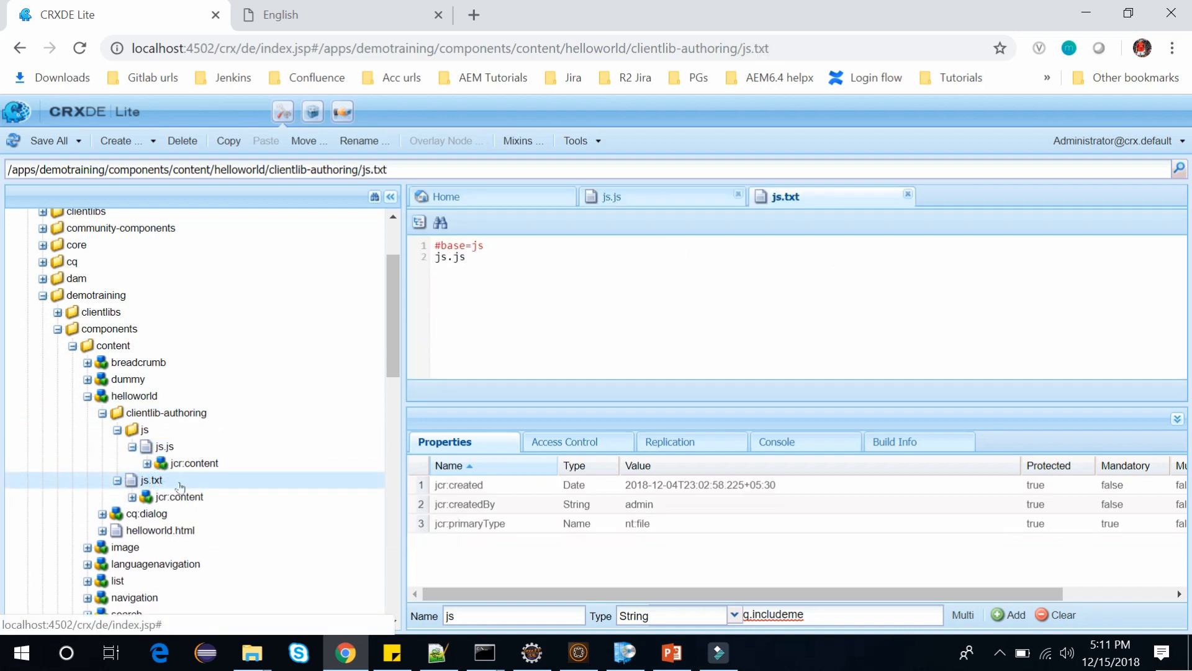
click(459, 257)
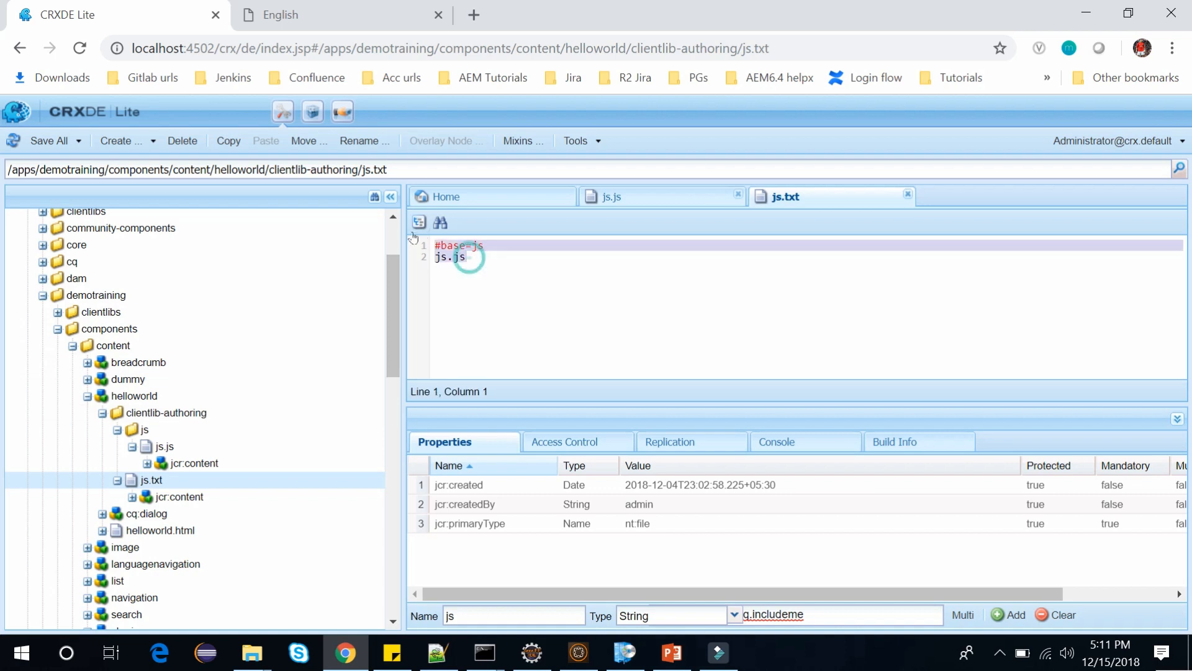
click(467, 257)
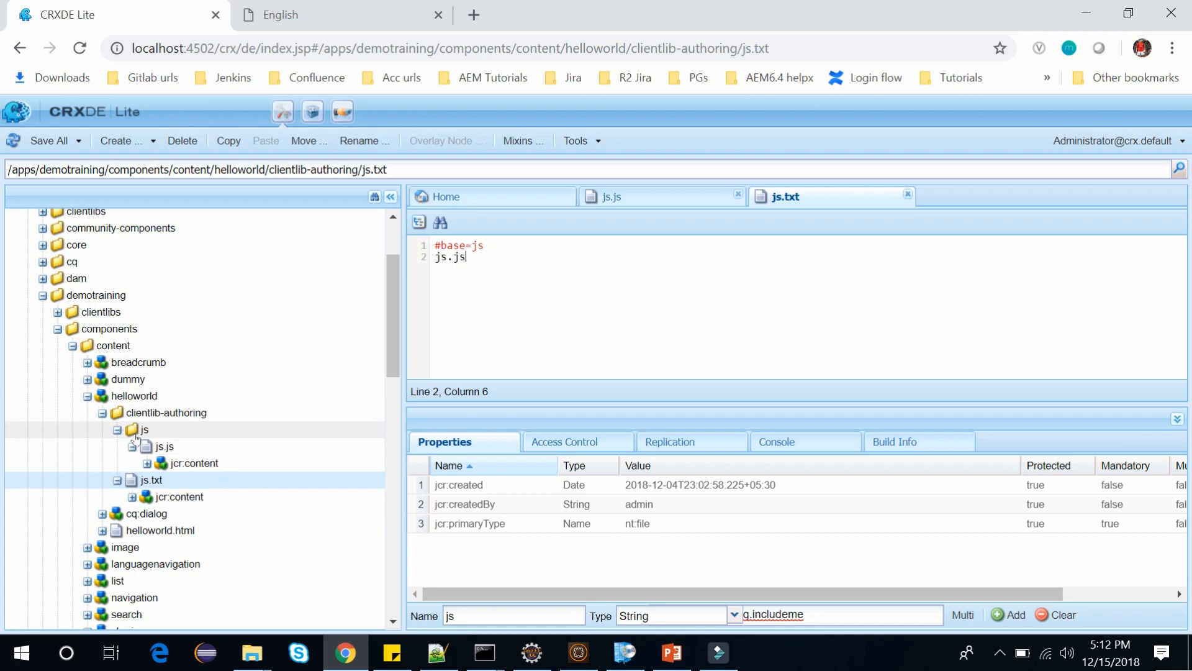
Replace the clientlib-authoring categories value cq.authoring.dialog with cq.include.
click(167, 413)
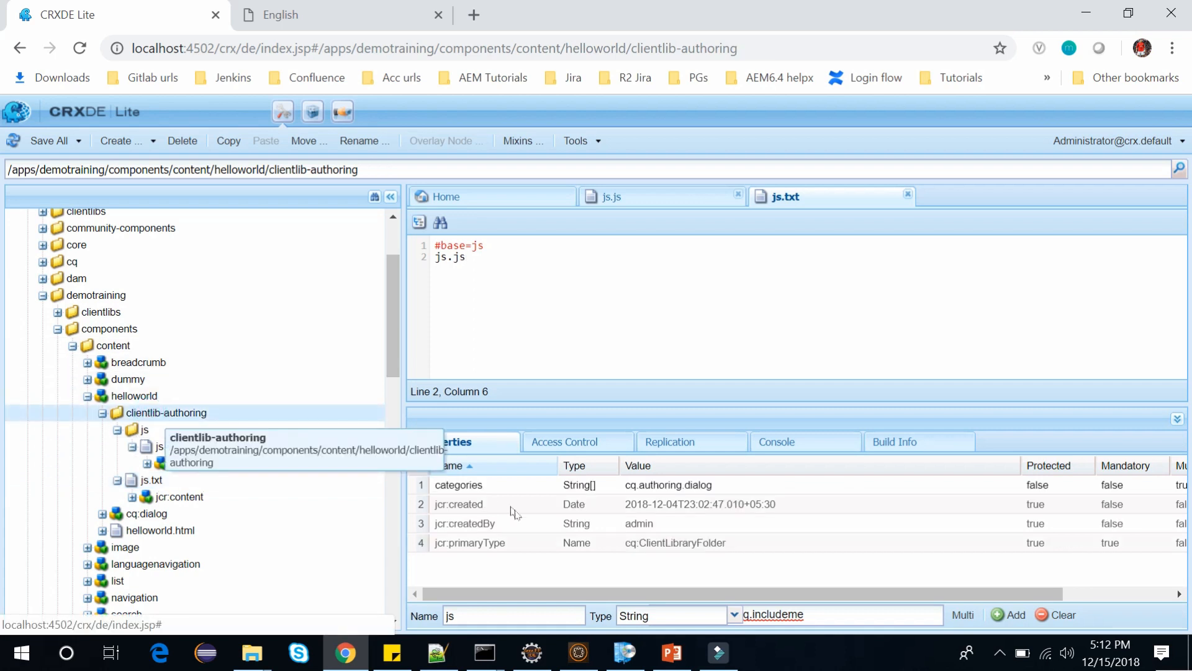
mouse_move(604, 527)
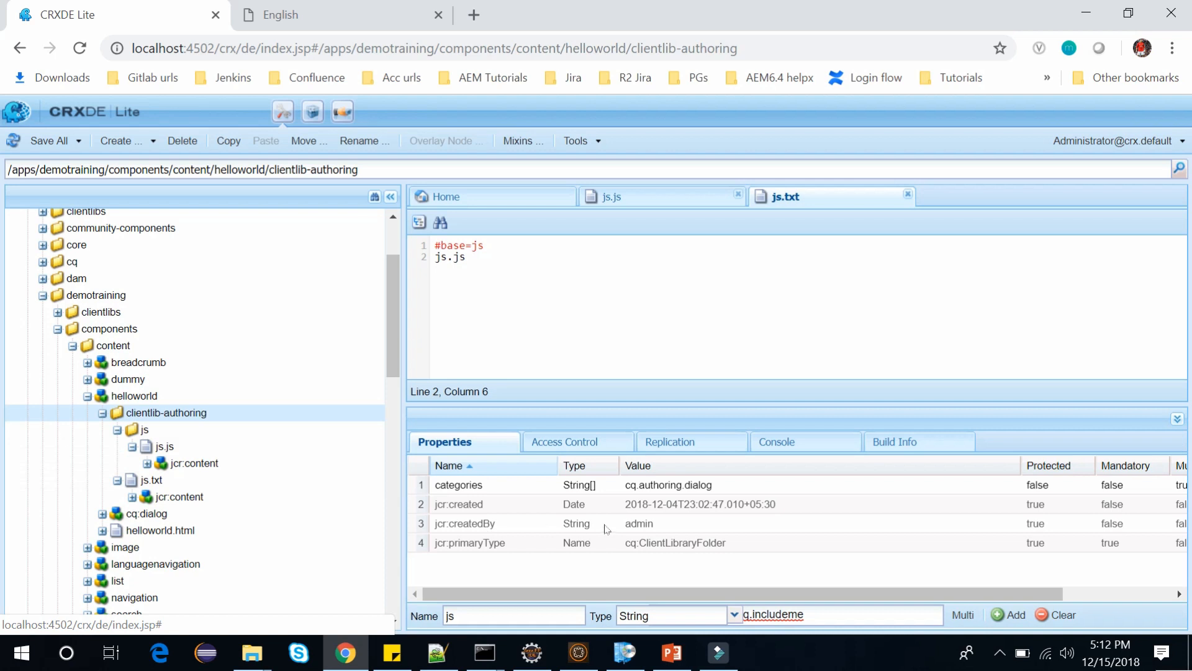
mouse_move(726, 488)
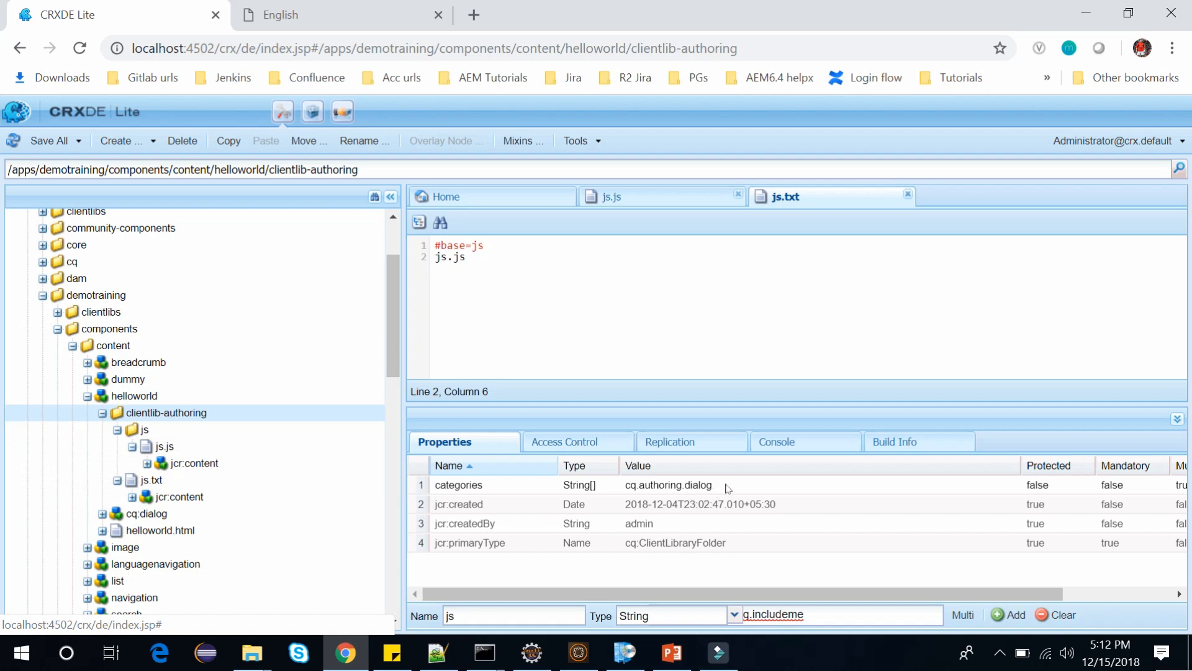
mouse_move(677, 488)
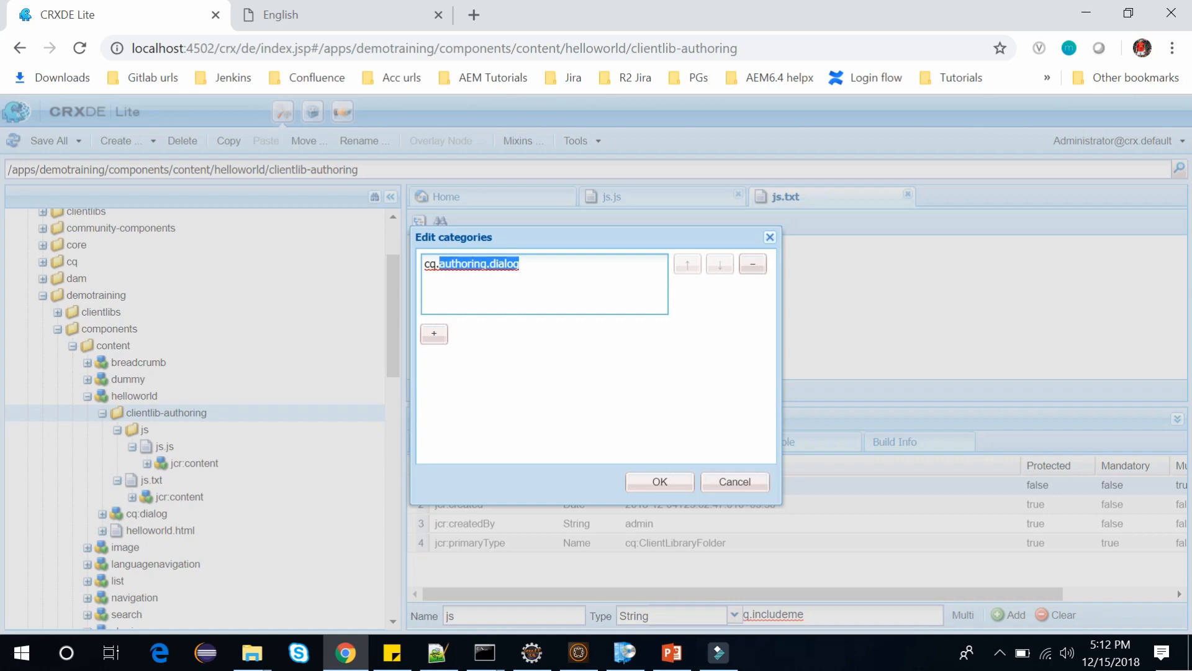
text(cq.include)
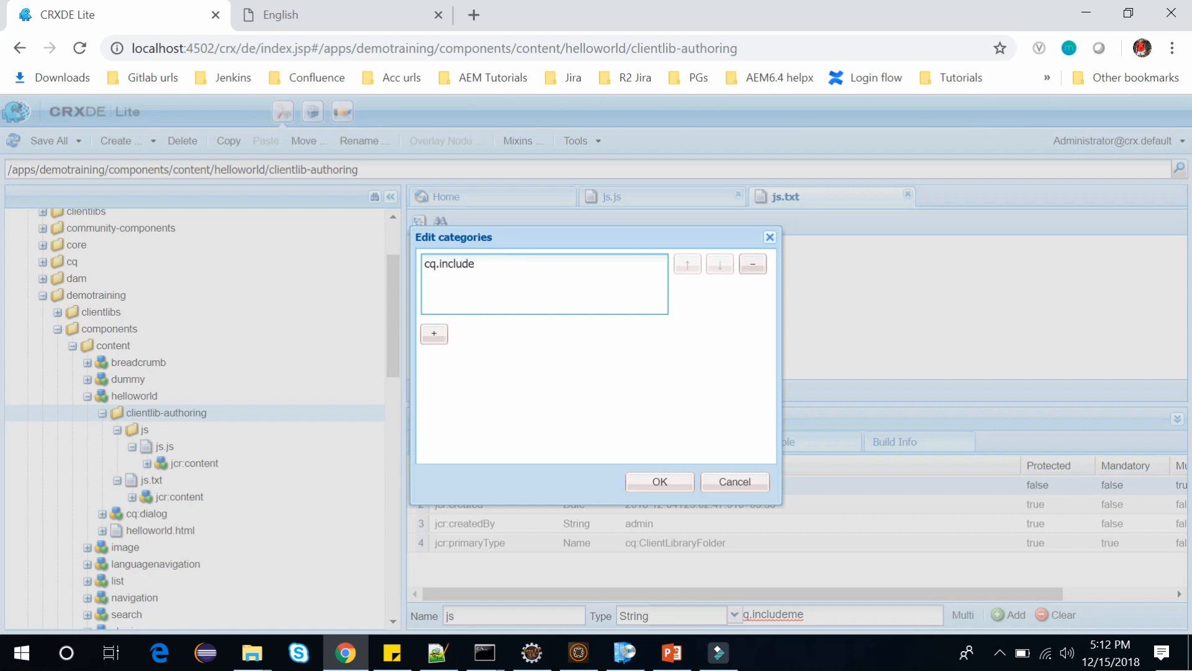
click(658, 481)
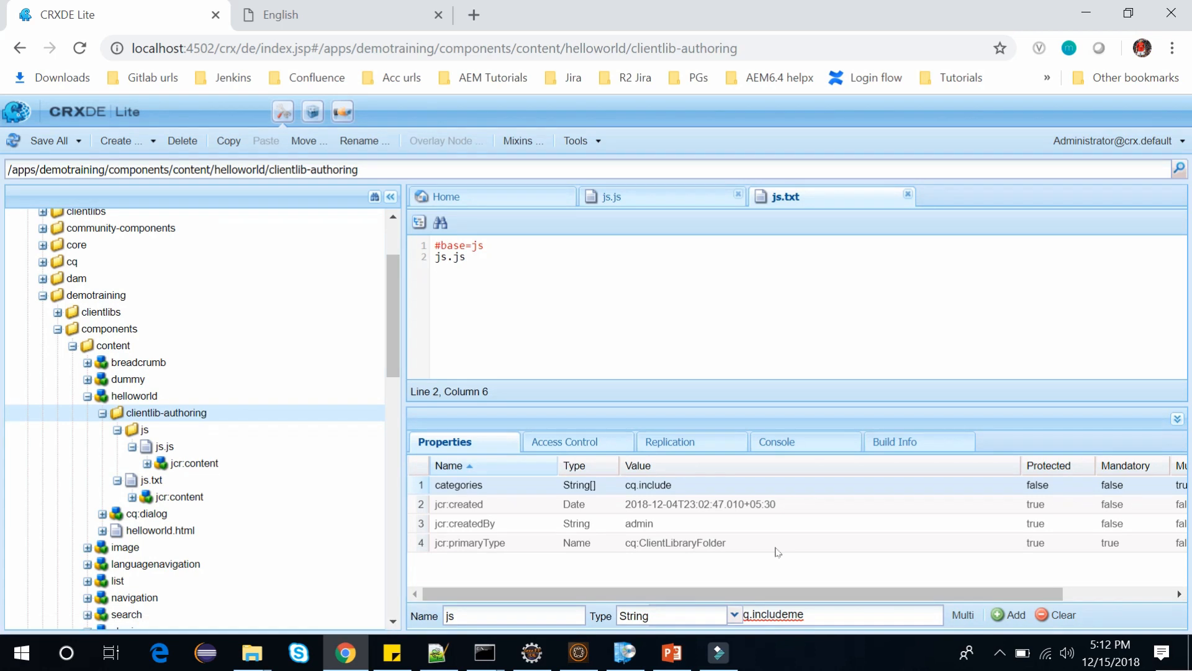
mouse_move(553, 528)
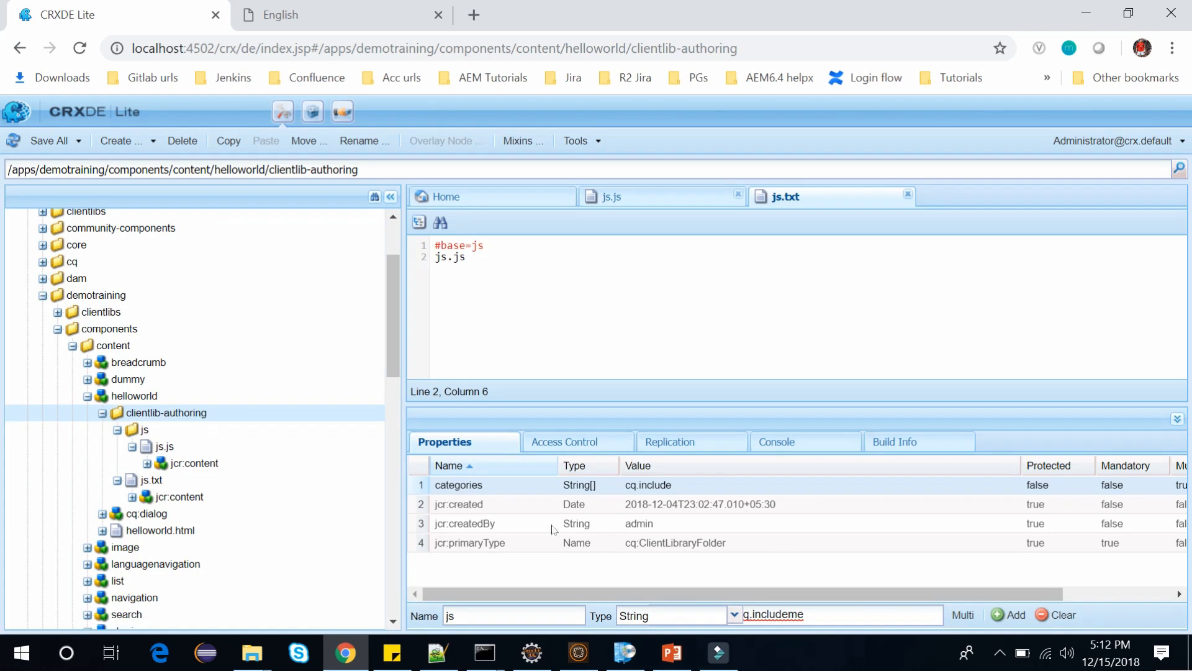
mouse_move(650, 498)
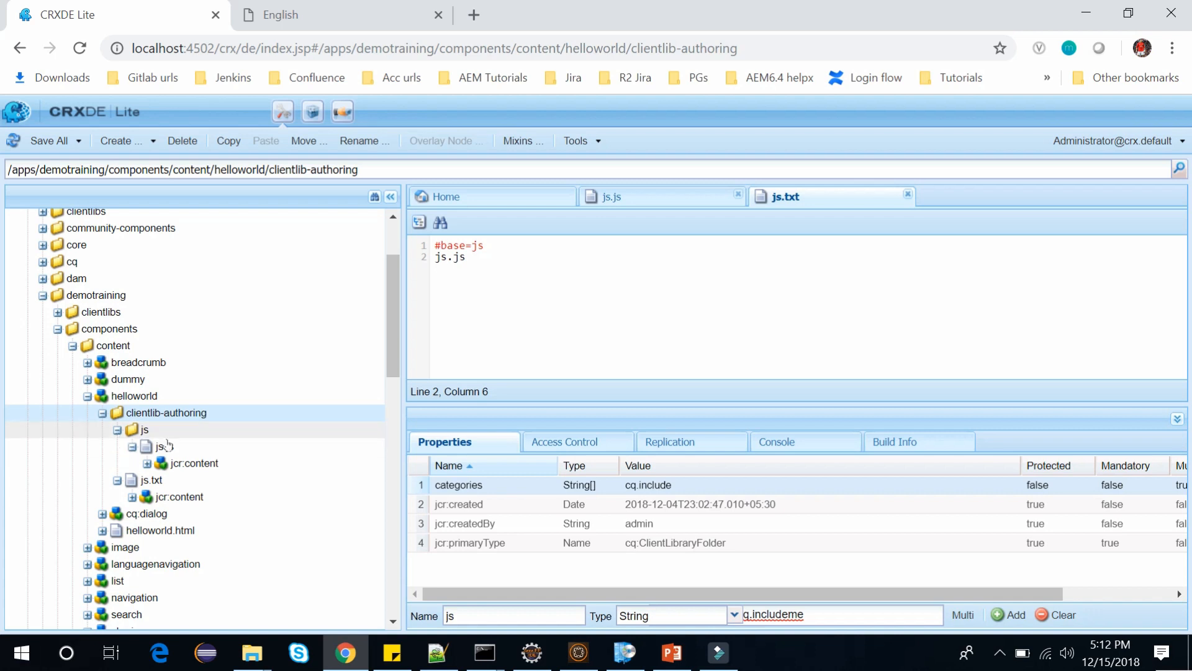
Review the js.js script and its foundation-contentloaded logging.
click(163, 446)
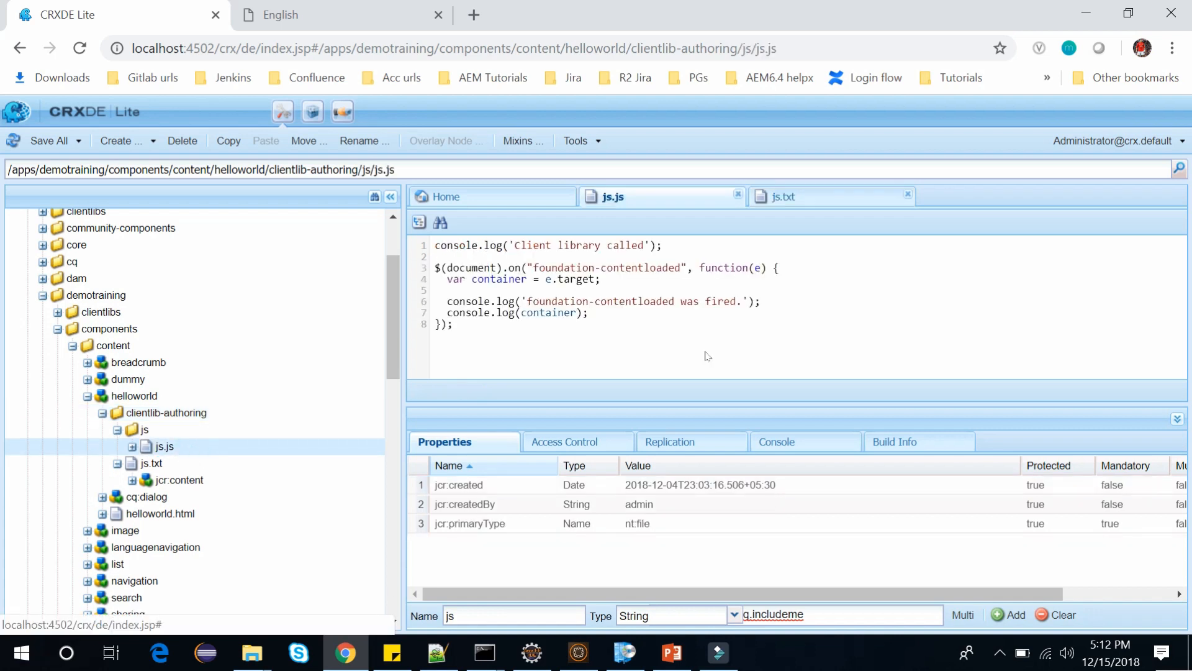
click(1177, 418)
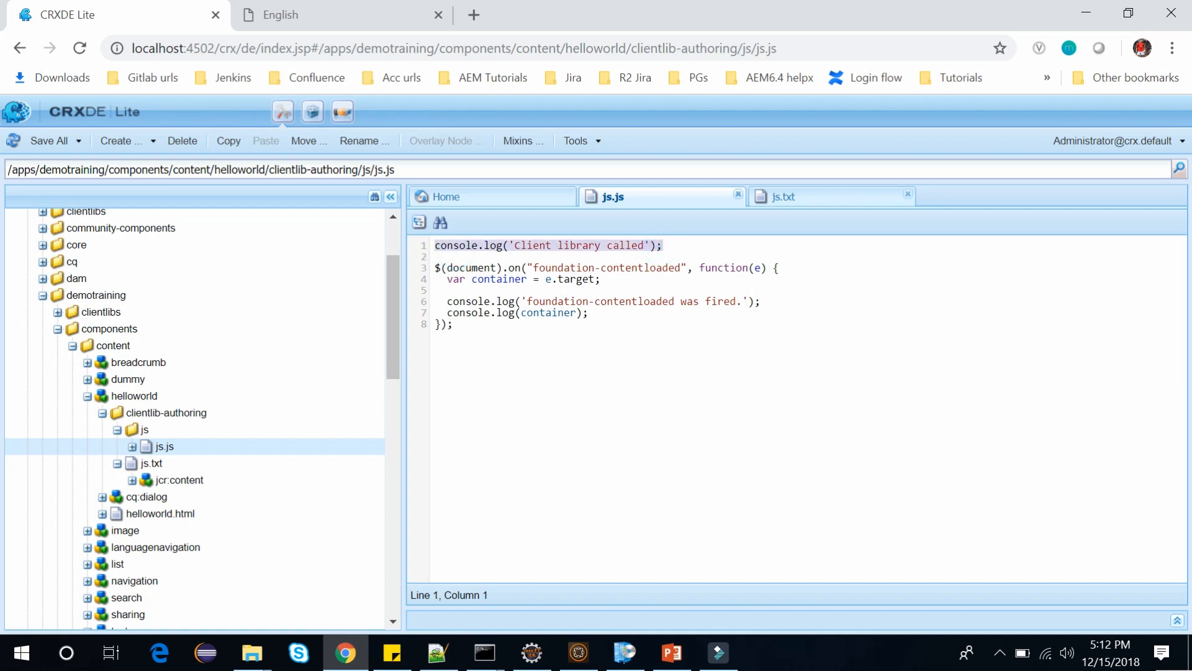
click(590, 312)
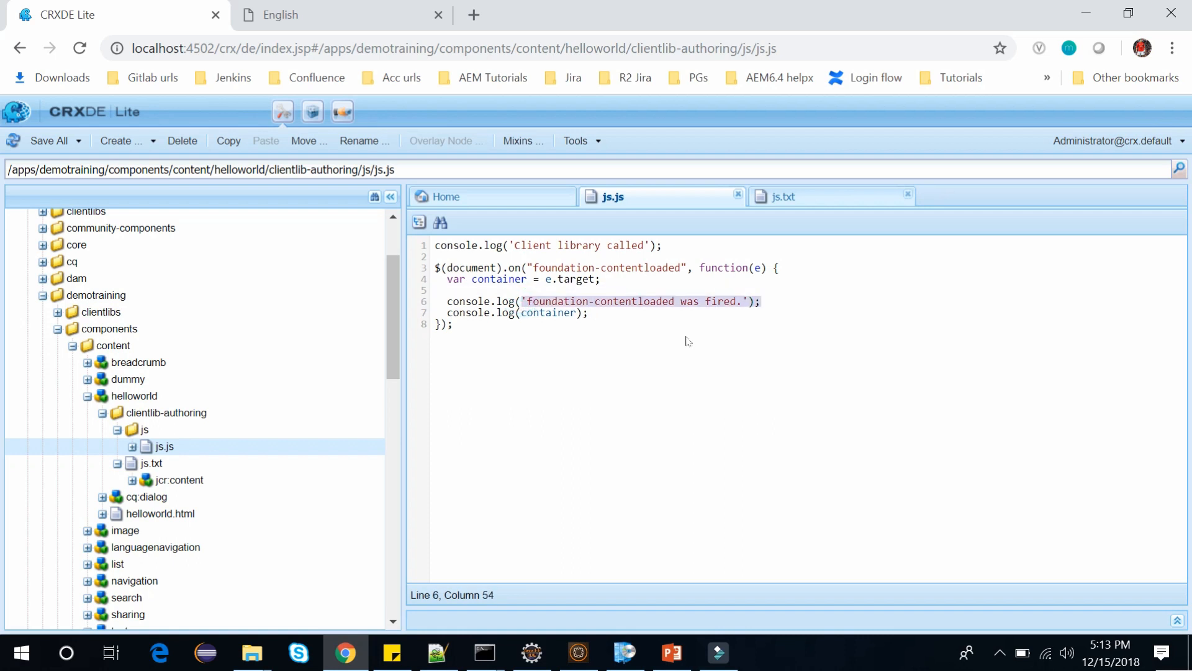
click(454, 325)
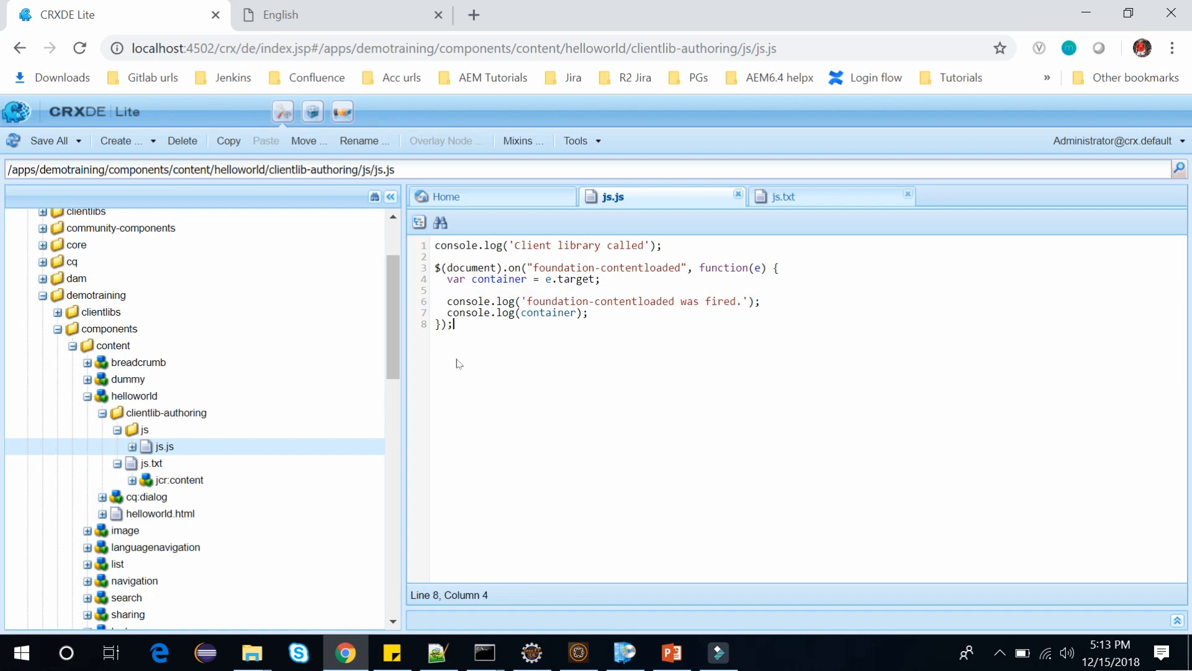
Collapse clientlib-authoring and expand cq:dialog down to the column's text, countrylist and listFrom fields.
click(101, 413)
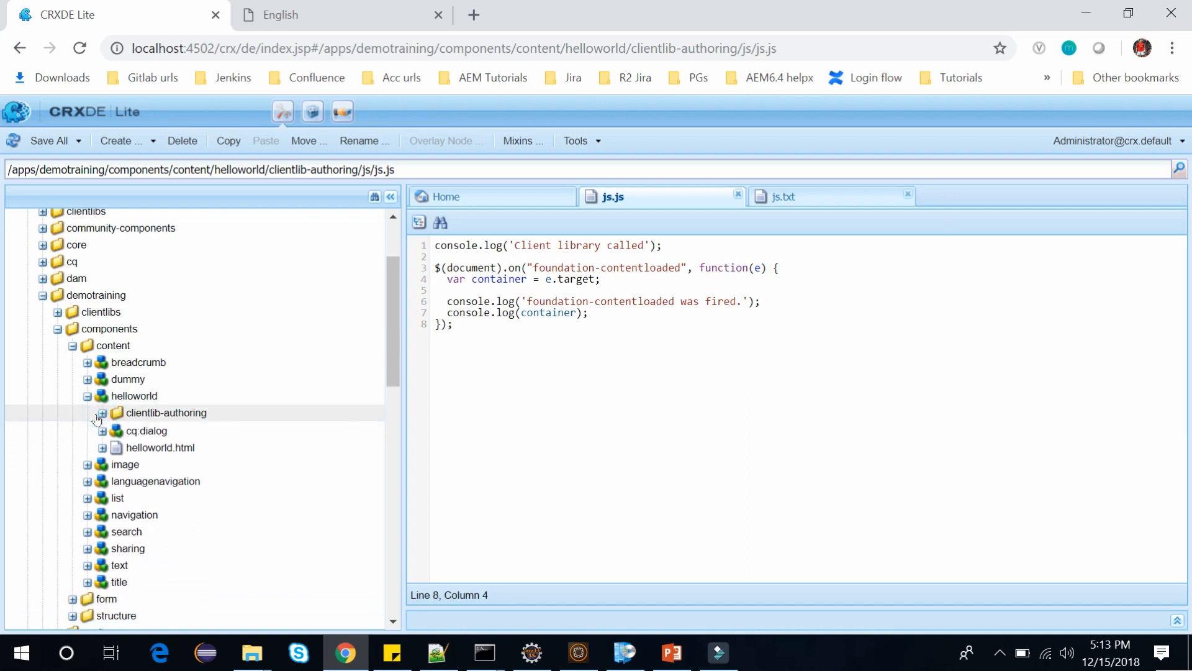
click(101, 430)
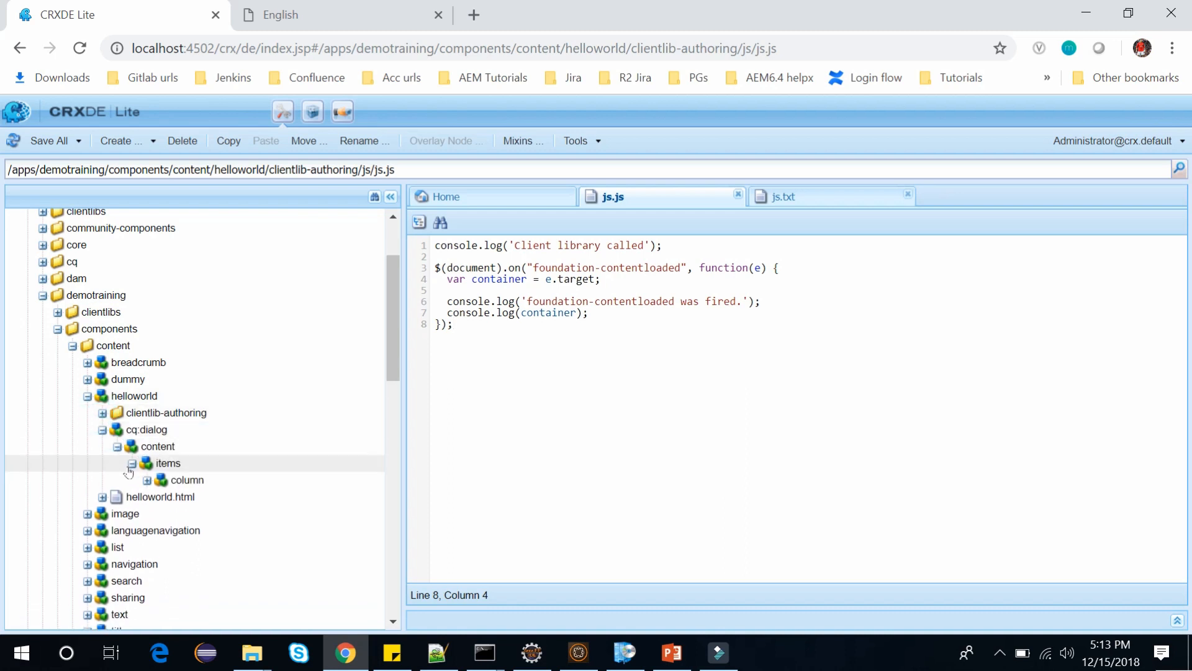
click(132, 463)
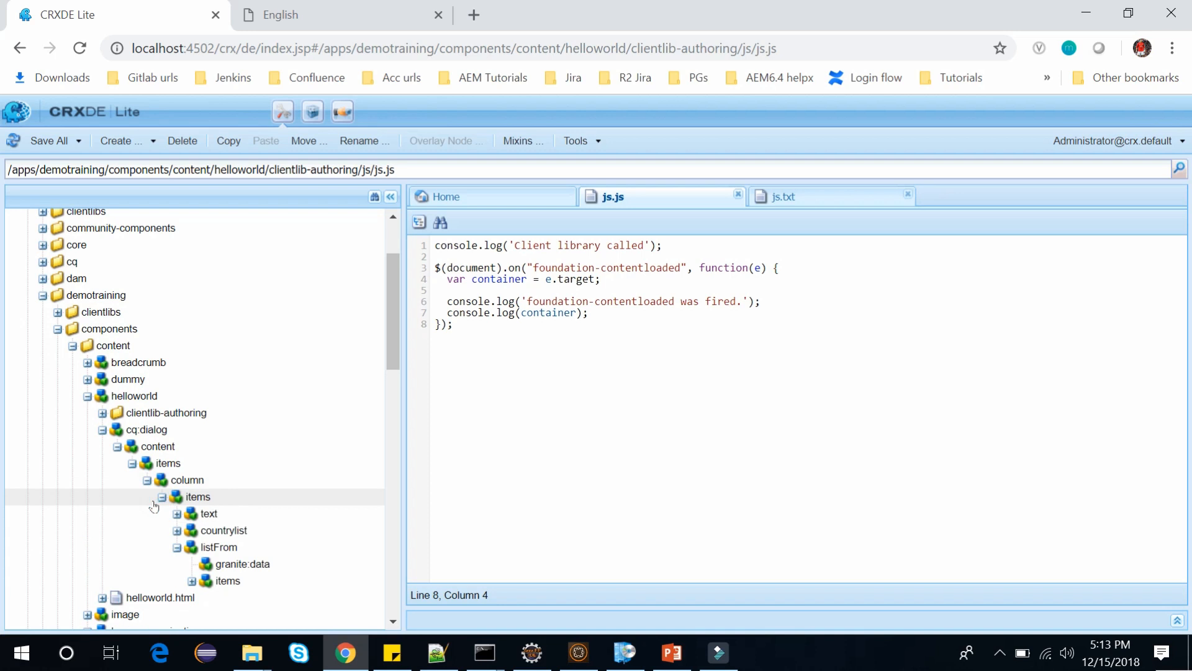
click(175, 546)
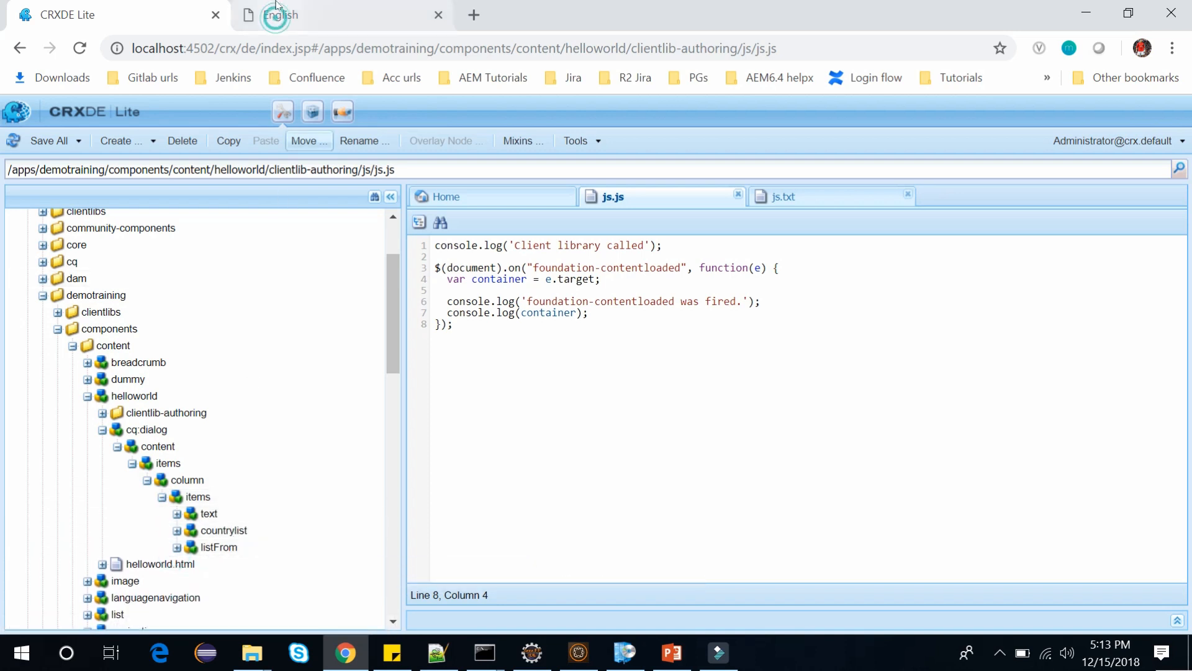
Reopen Hello World Properties on the English page, review Text, Countries and show/hide, then close.
click(304, 15)
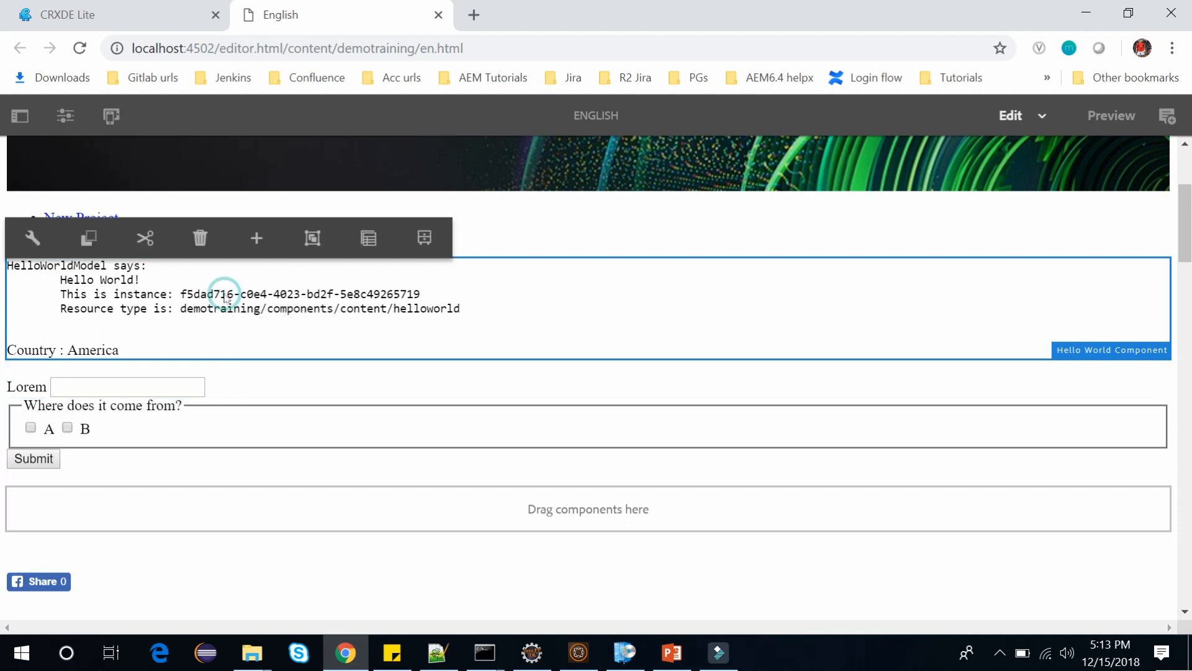
click(31, 237)
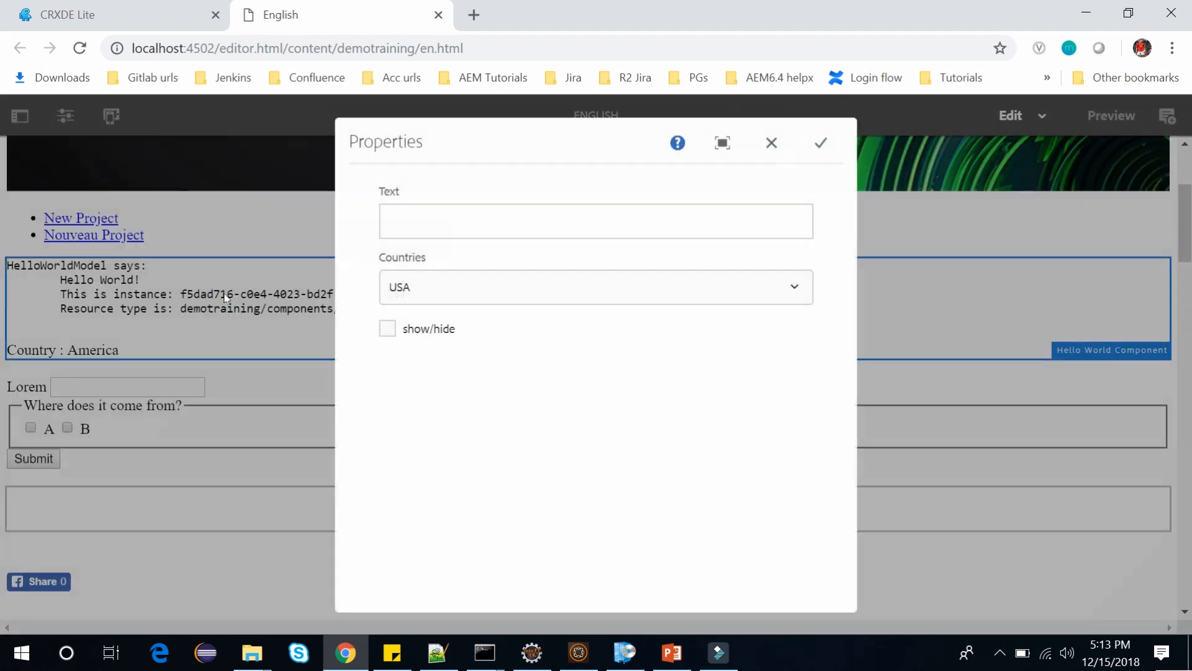
click(596, 221)
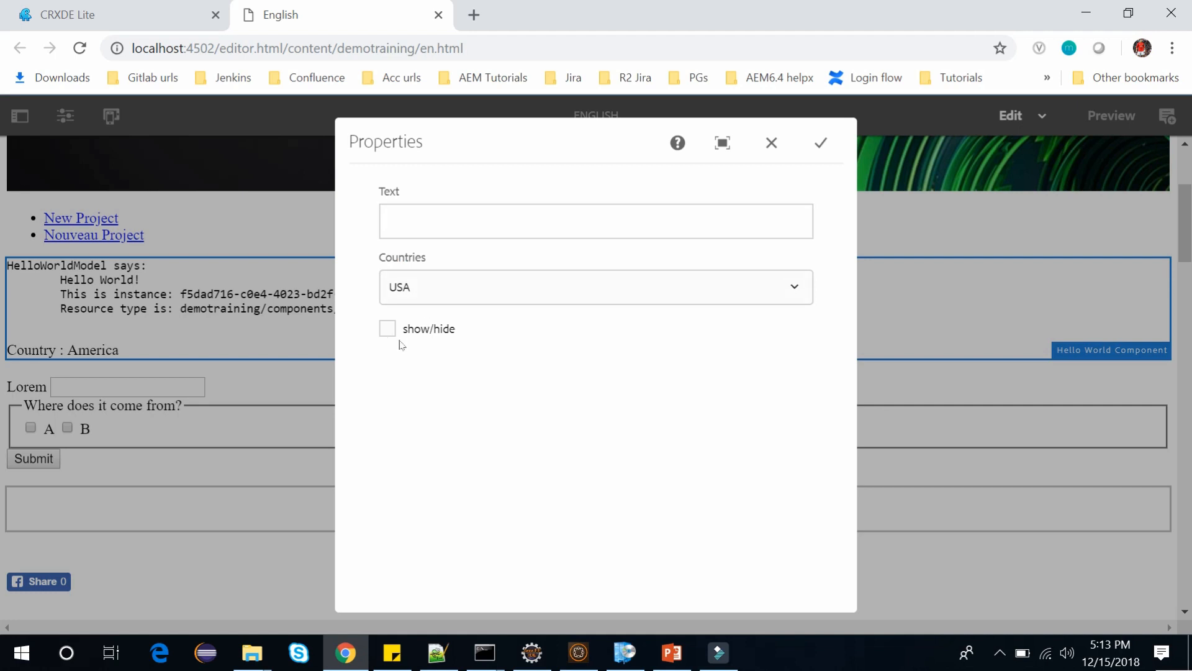
click(769, 143)
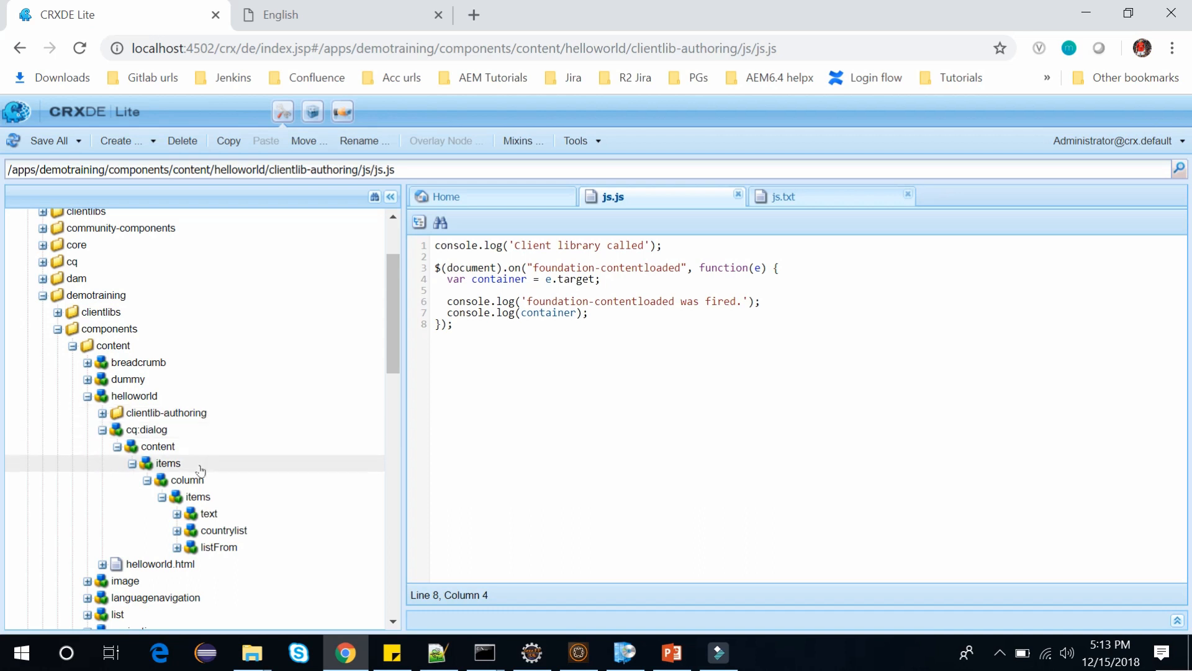
mouse_move(200, 474)
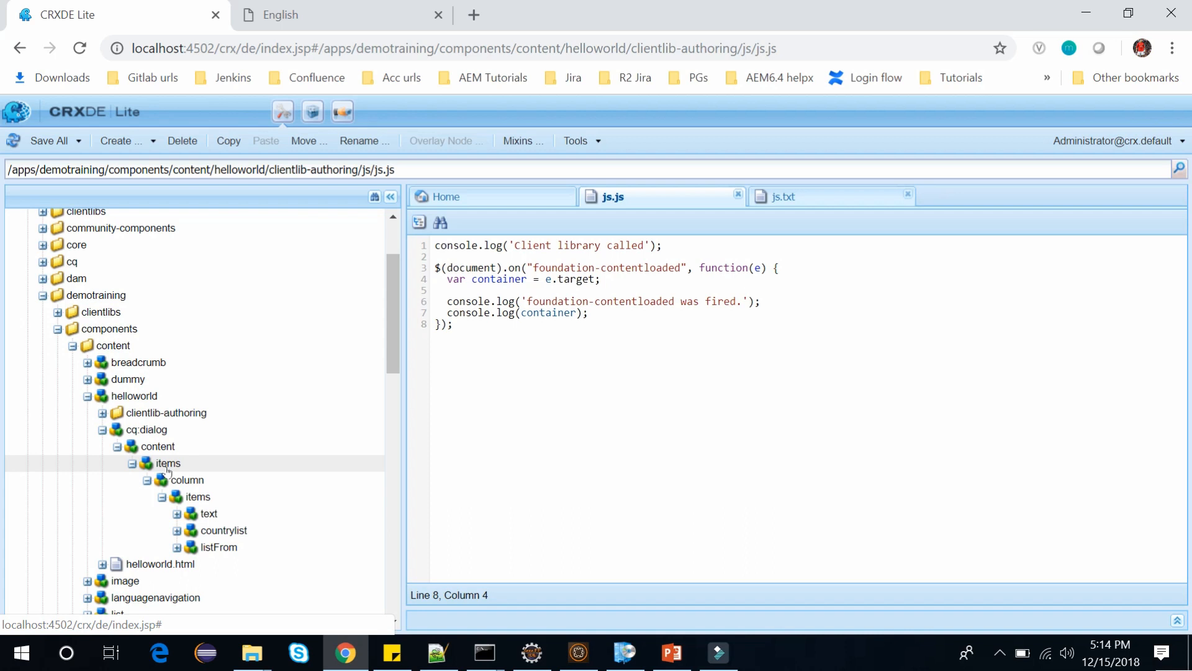
Select the items node directly under cq:dialog/content.
click(167, 463)
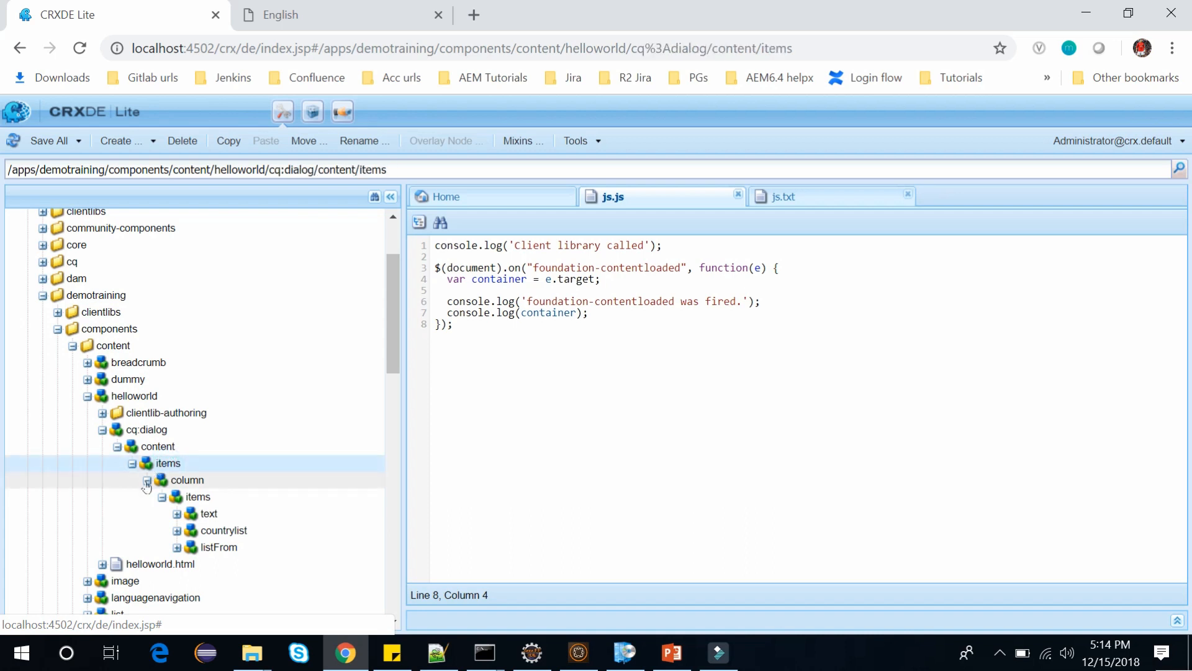
Create an nt:unstructured node named include-clientlib under the dialog's items node.
click(146, 480)
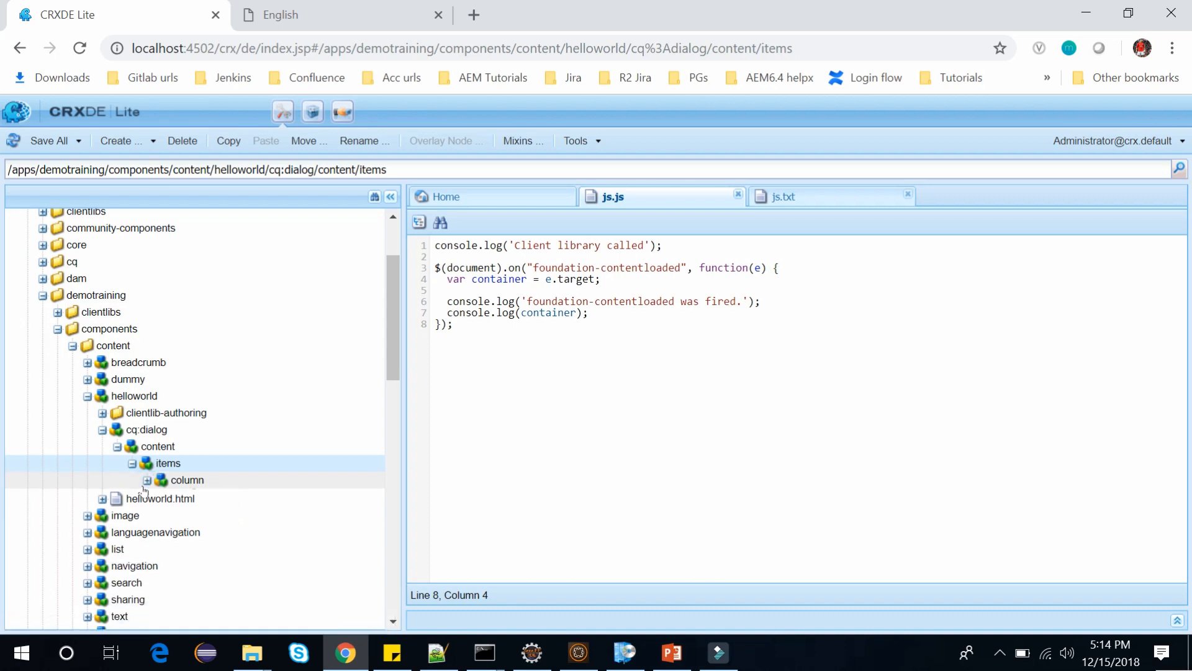
right_click(187, 479)
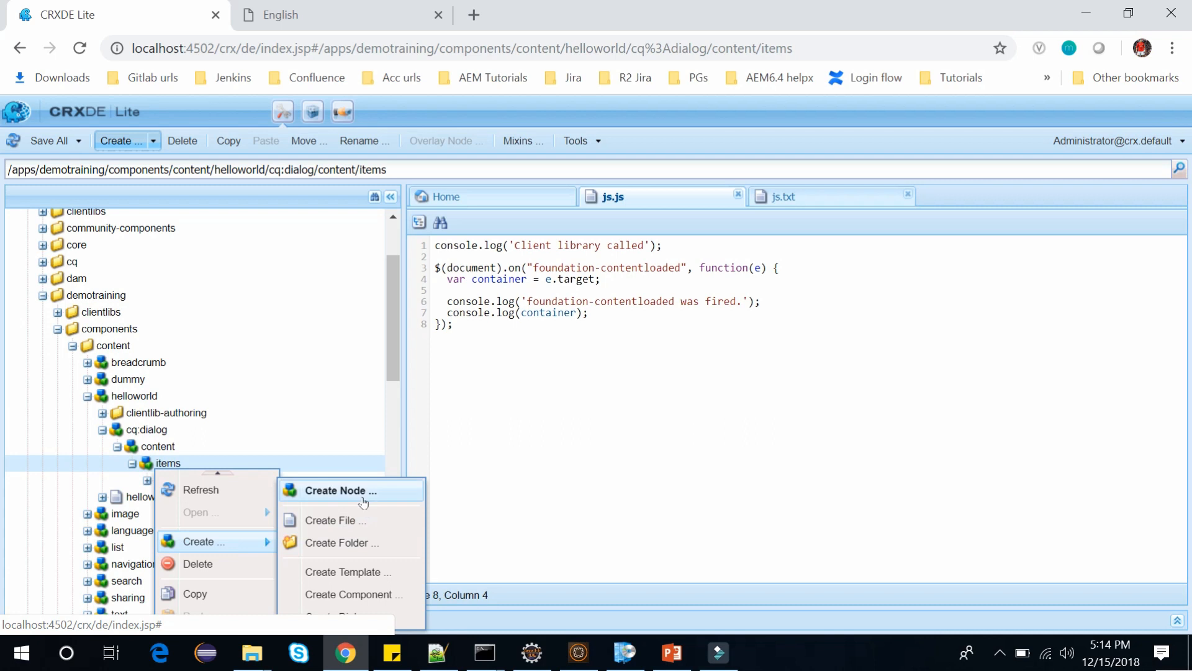
click(343, 490)
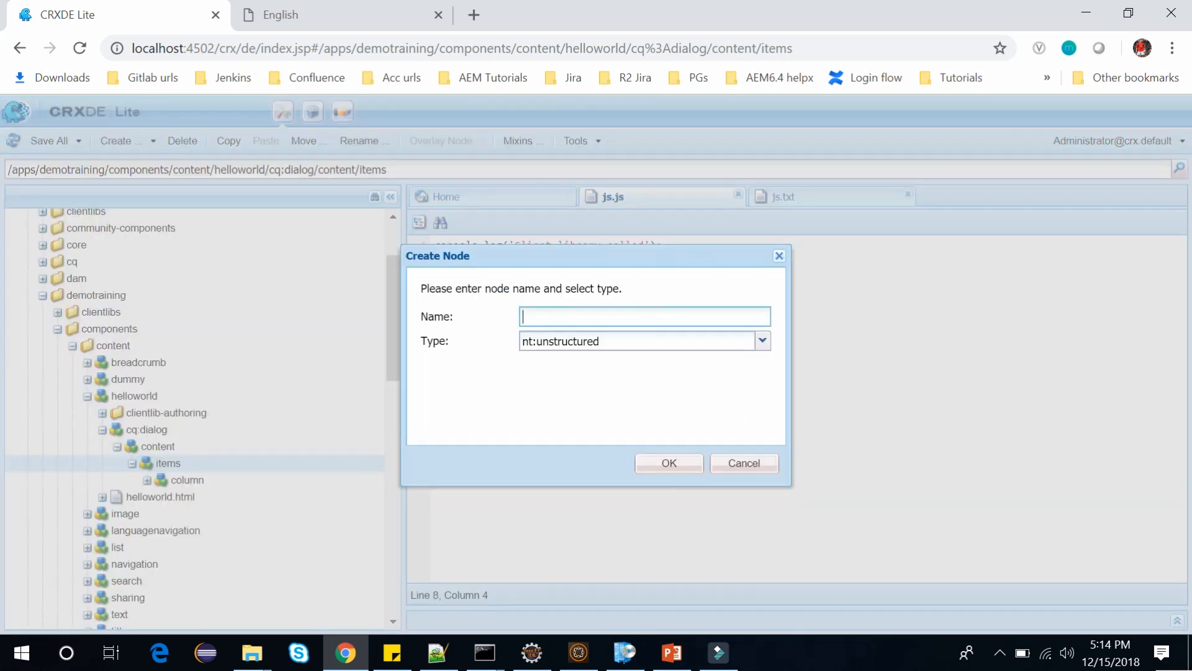
text(include-)
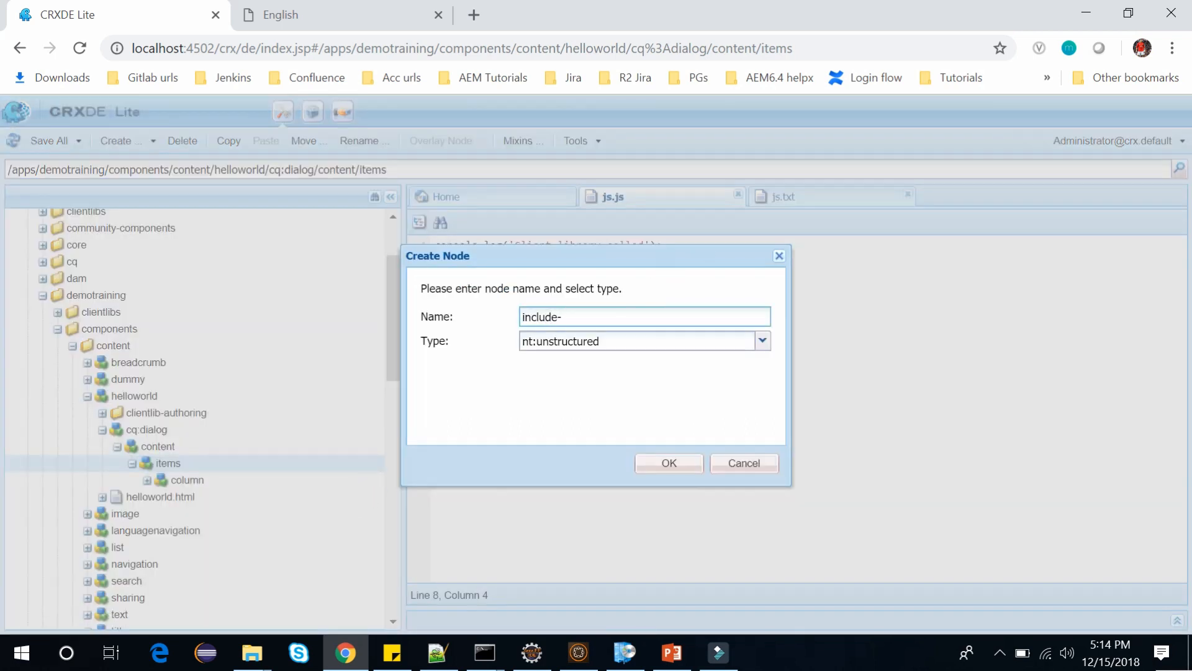
text(clientlib)
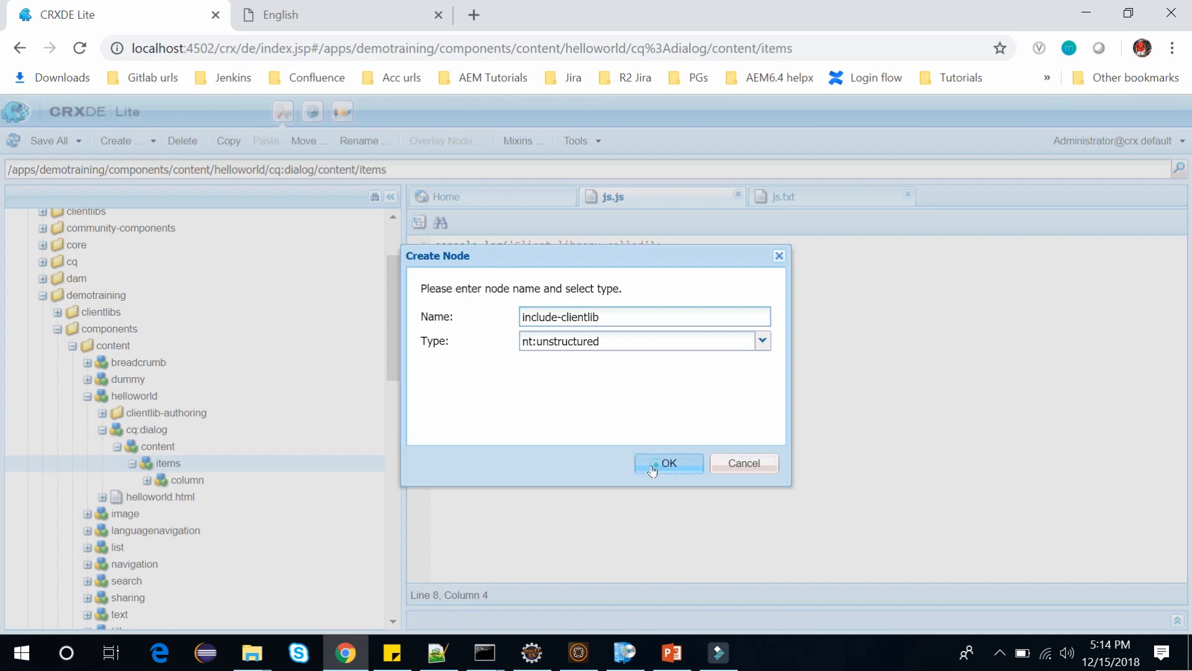
click(668, 464)
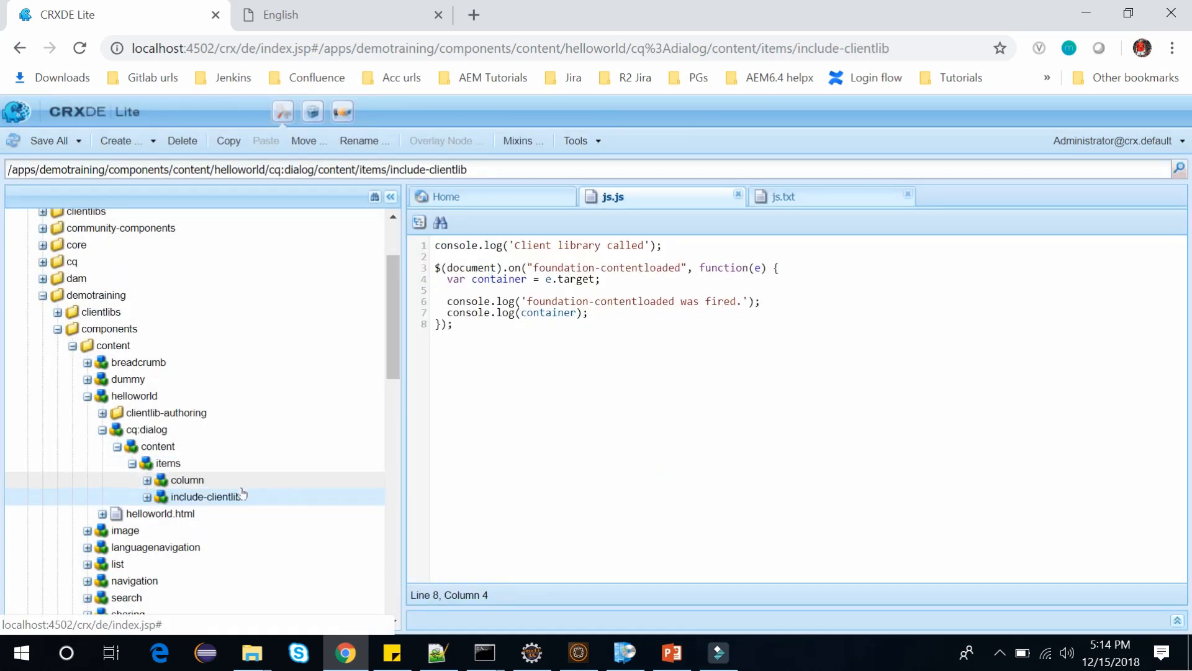
Compare with the column node, then add and save a sling:resourceType property on include-clientlib.
click(204, 495)
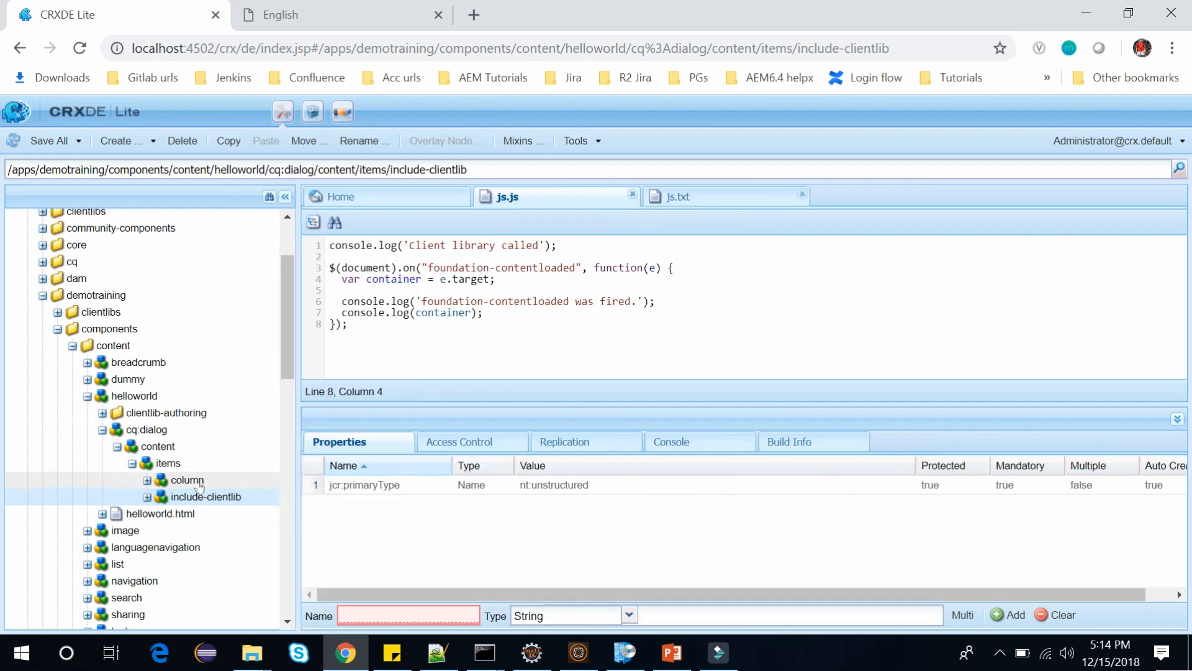
click(186, 480)
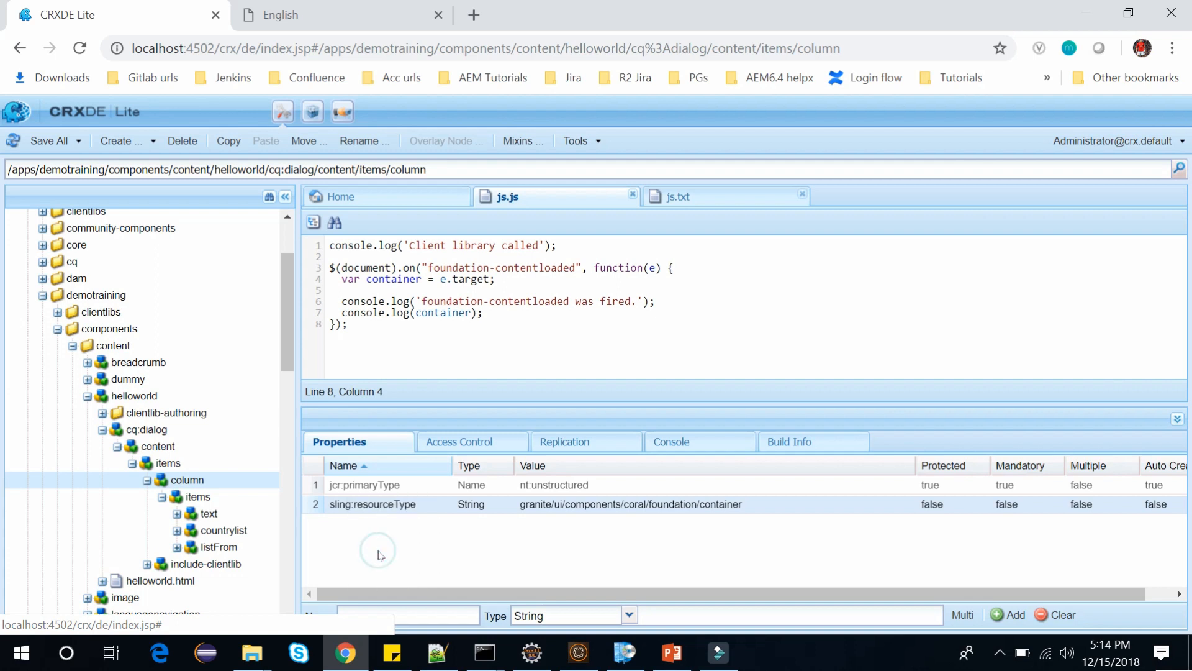
click(145, 496)
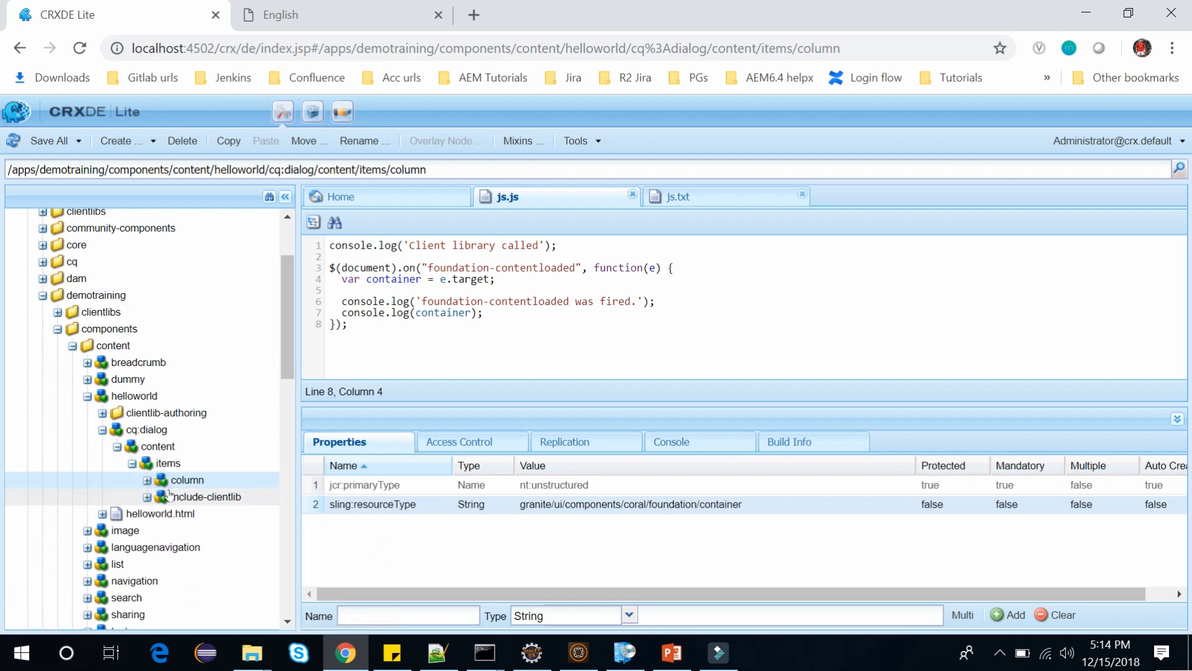
click(206, 496)
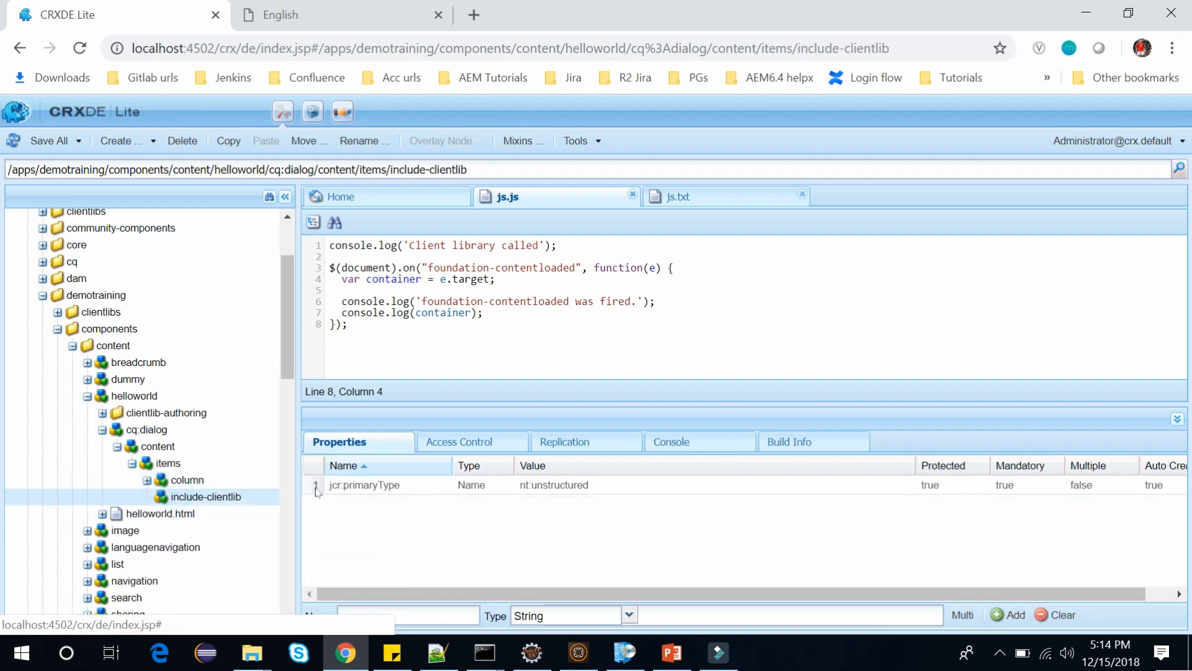
click(1014, 615)
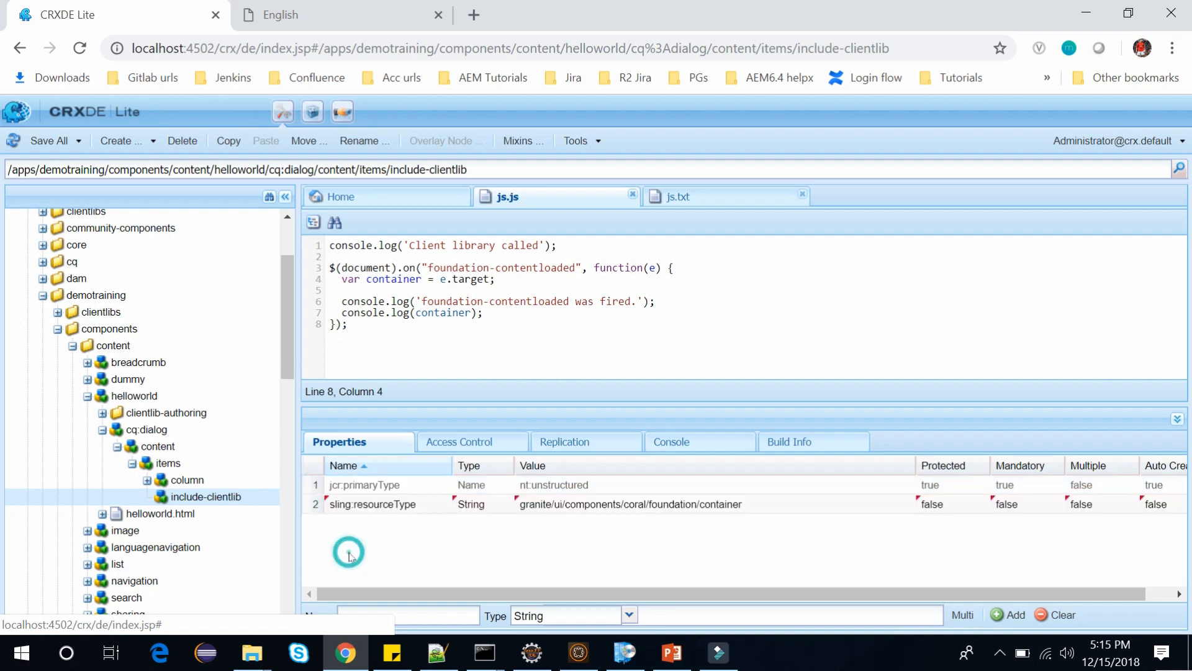
click(45, 141)
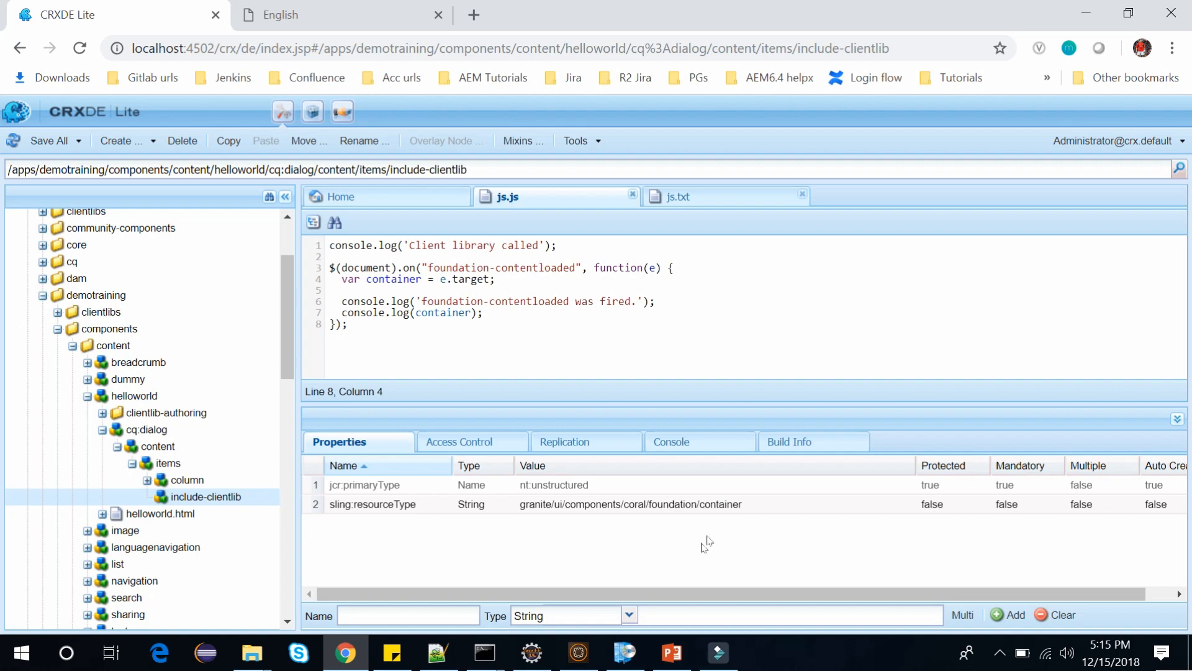
Change sling:resourceType from container to includeclientlibs and start a js property.
double_click(630, 503)
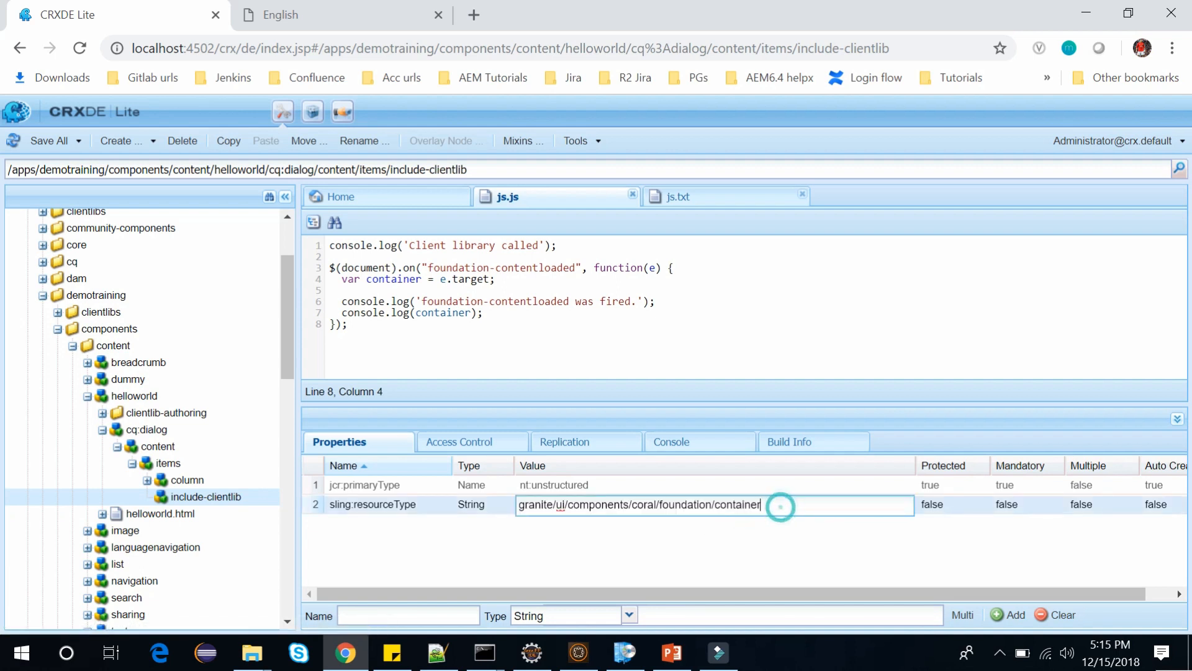
double_click(735, 504)
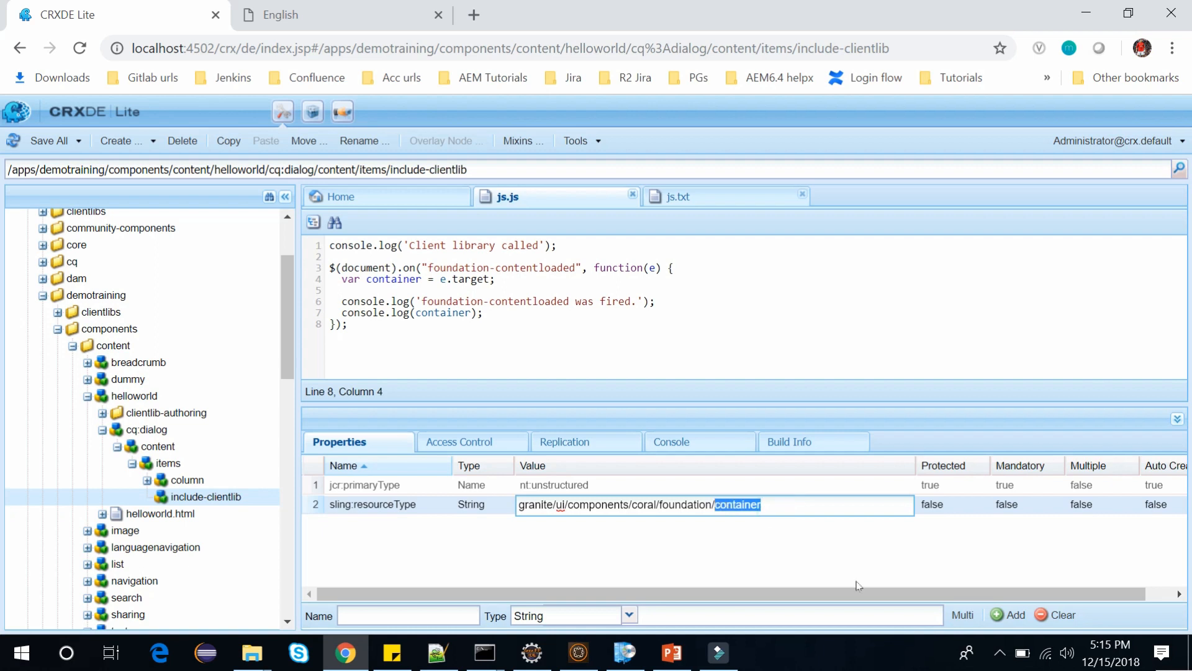
text(includeclientlibs)
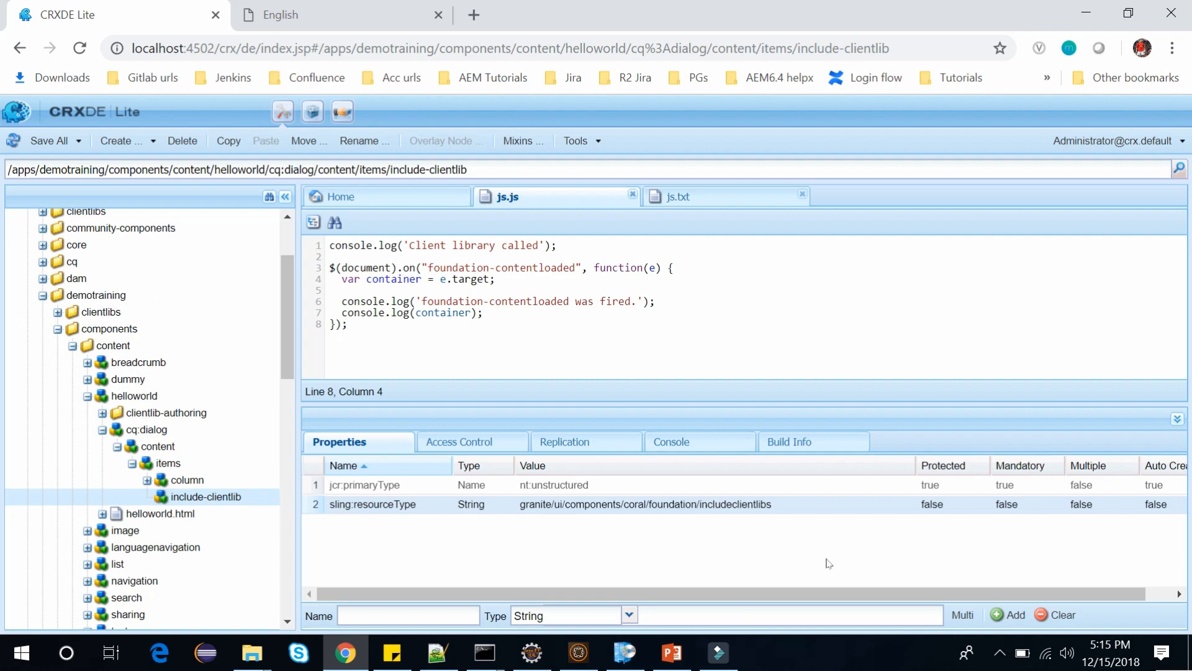
mouse_move(541, 536)
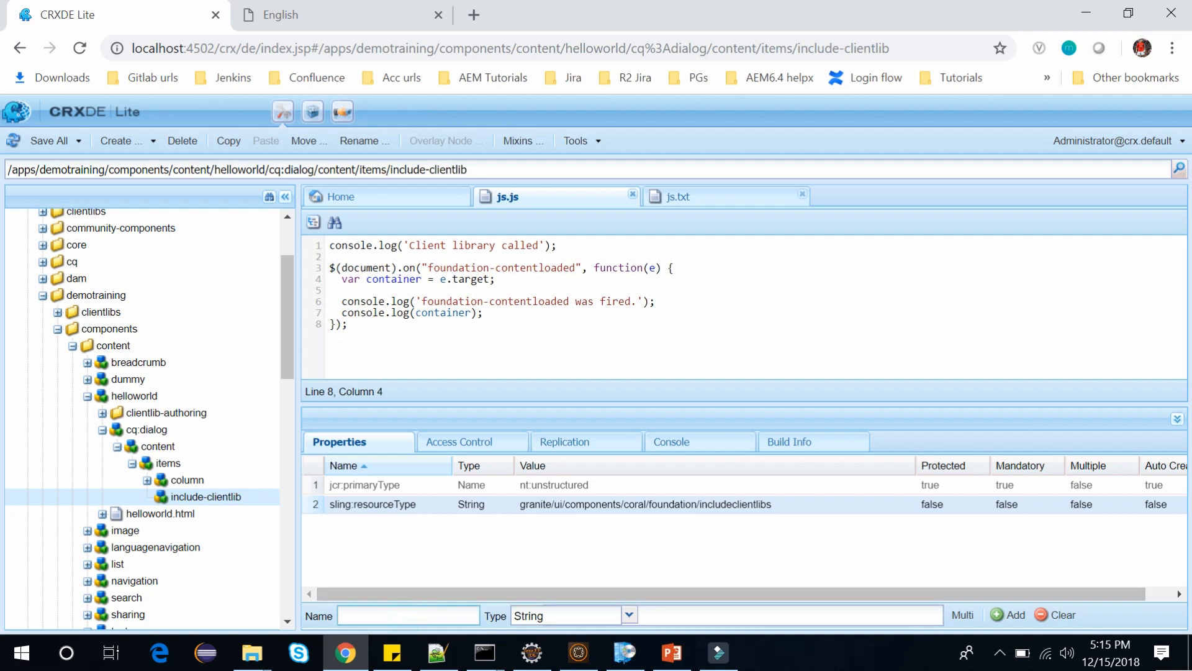
text(js)
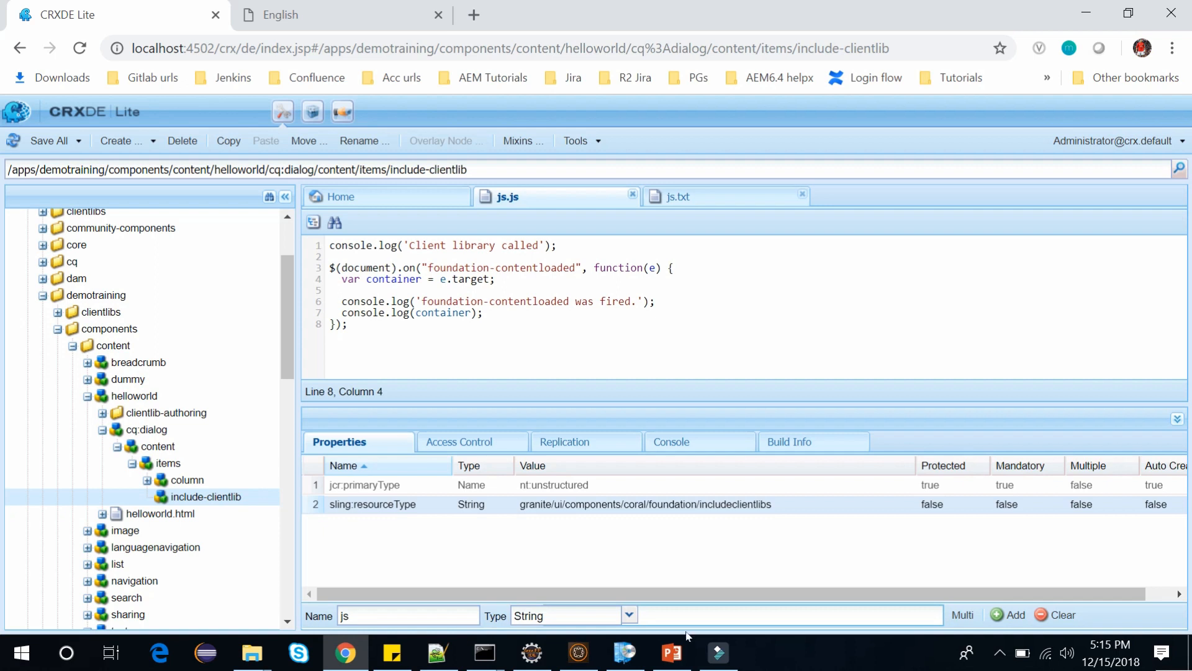
mouse_move(193, 413)
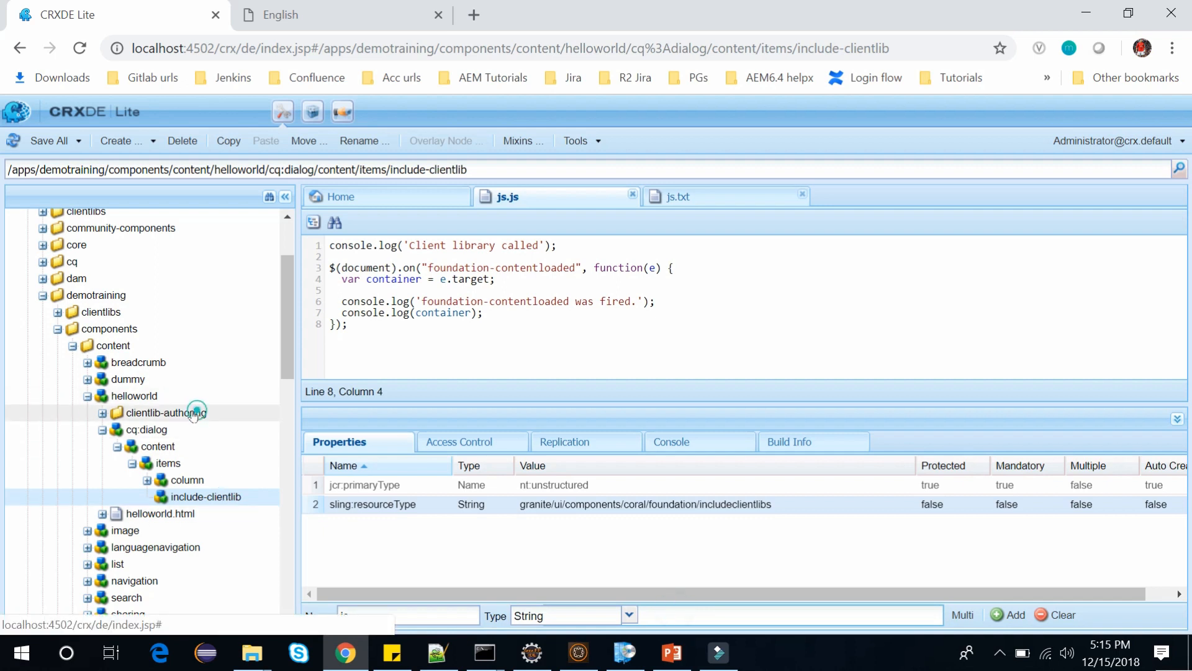
Check clientlib-authoring's cq.include category, then give include-clientlib a js = cq.include property.
click(166, 412)
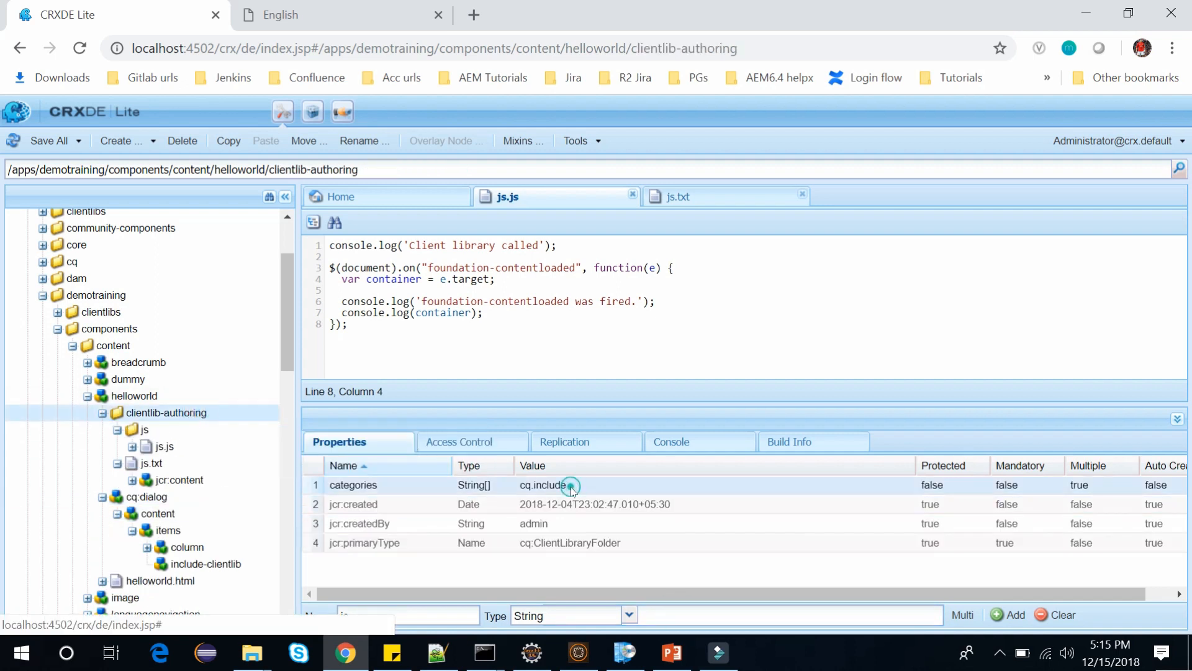
double_click(543, 484)
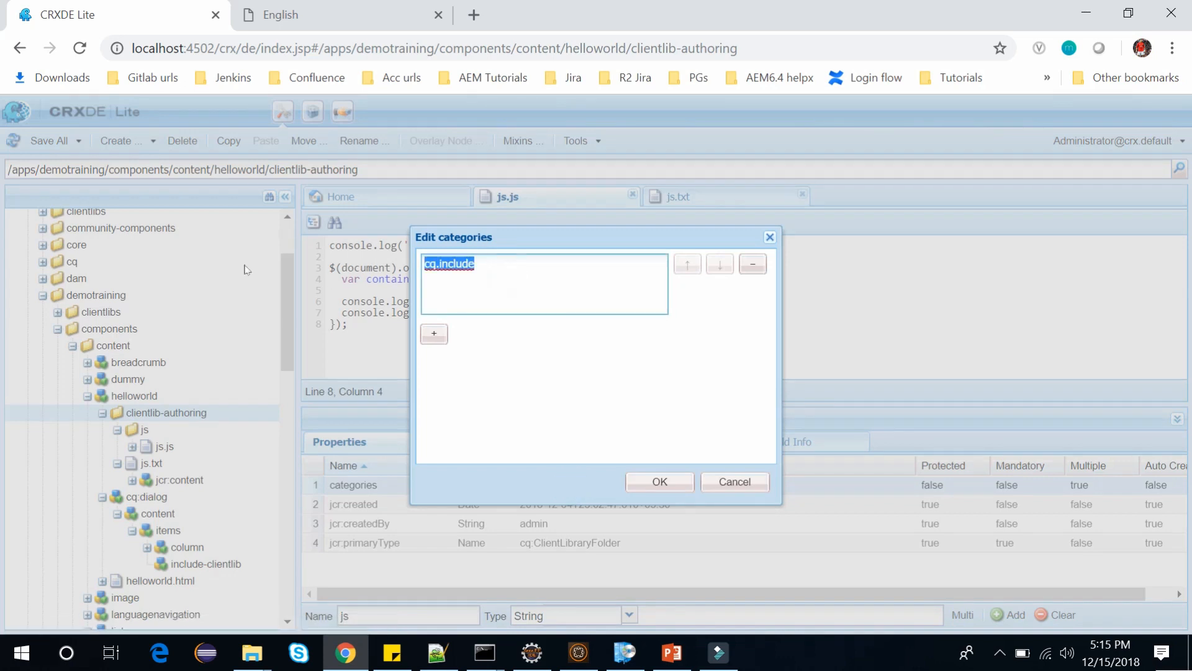
click(659, 481)
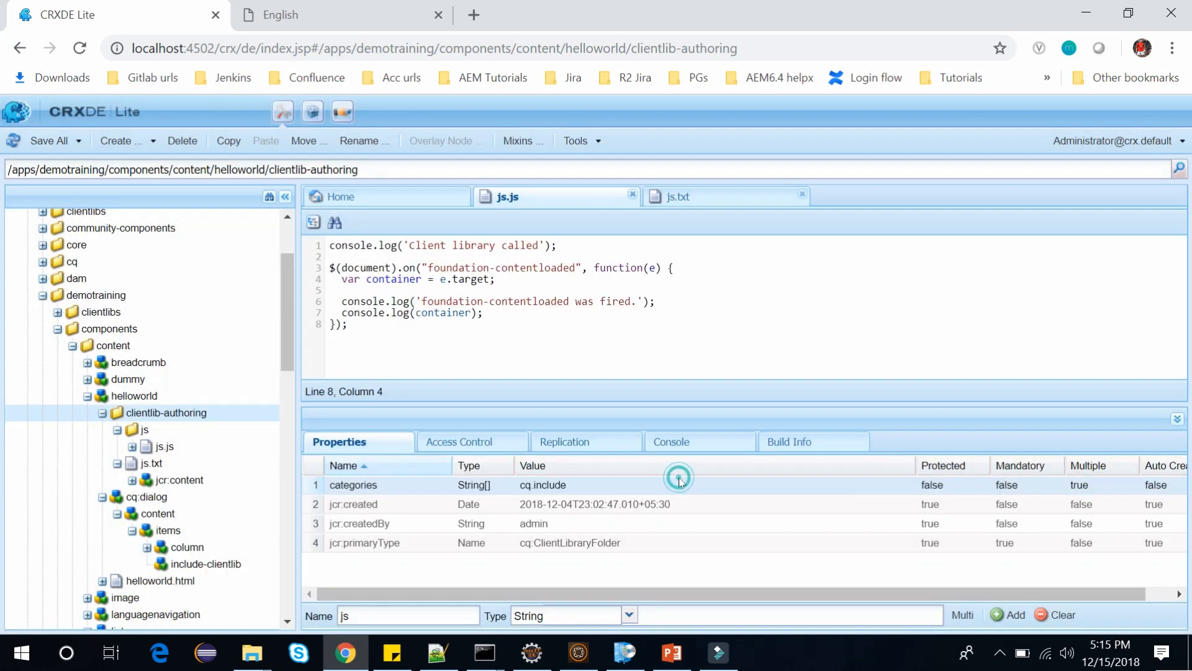
click(206, 563)
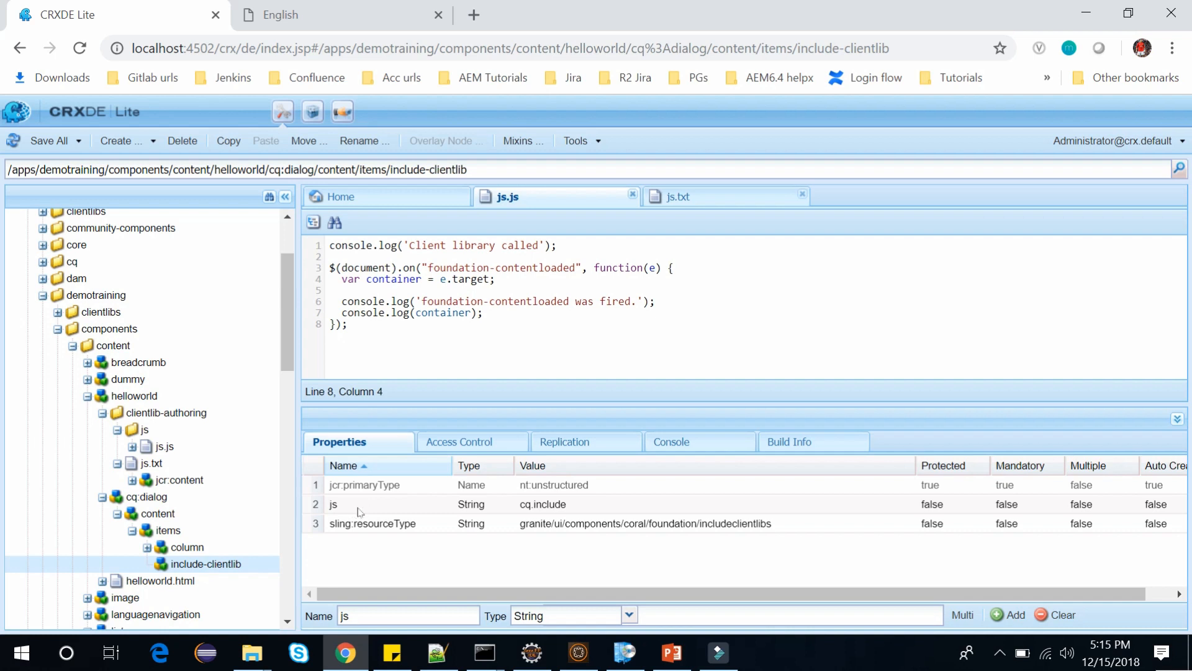
mouse_move(543, 515)
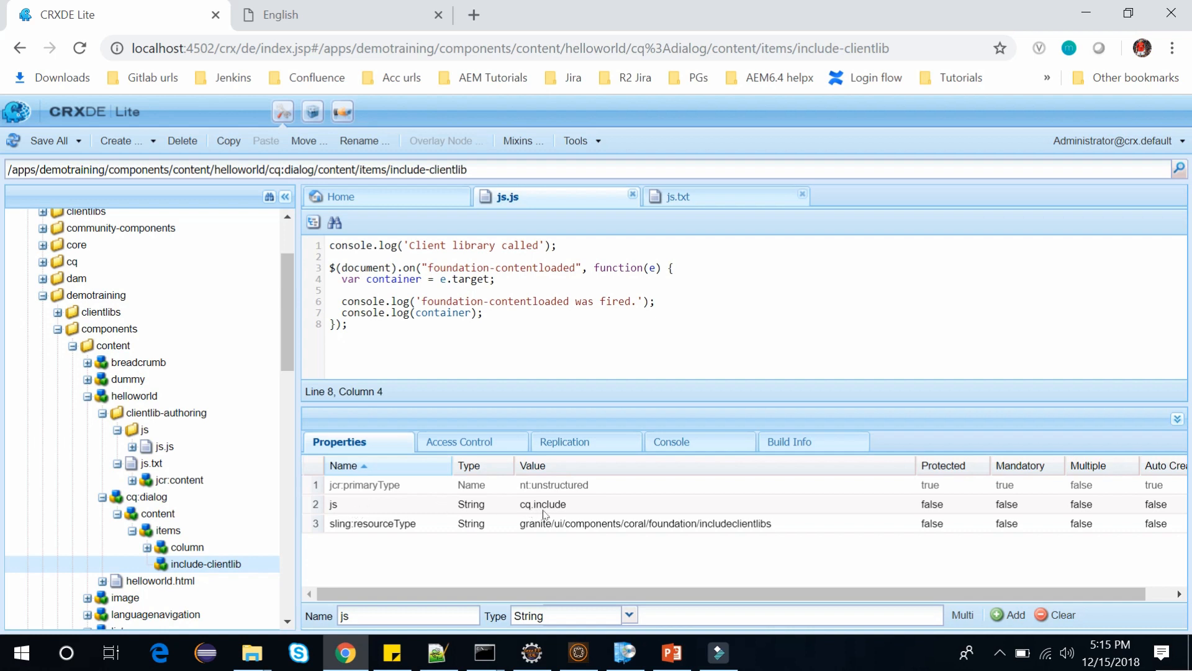
mouse_move(765, 527)
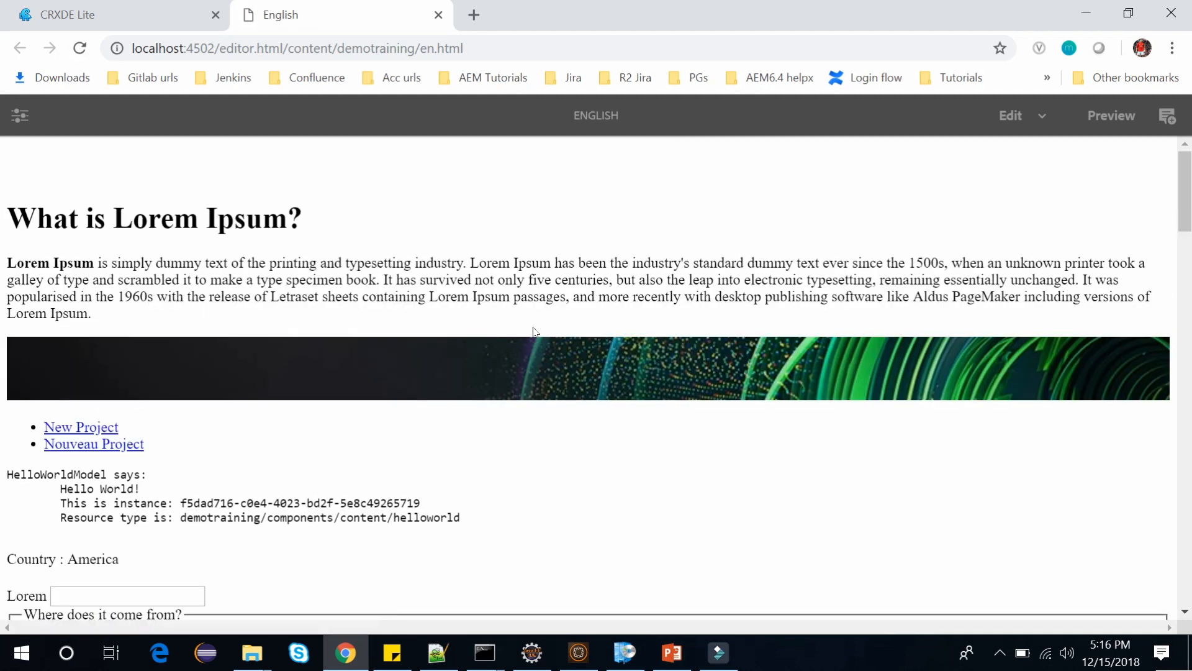
Open the DevTools console, reload the English page, and clear the console output.
key(F12)
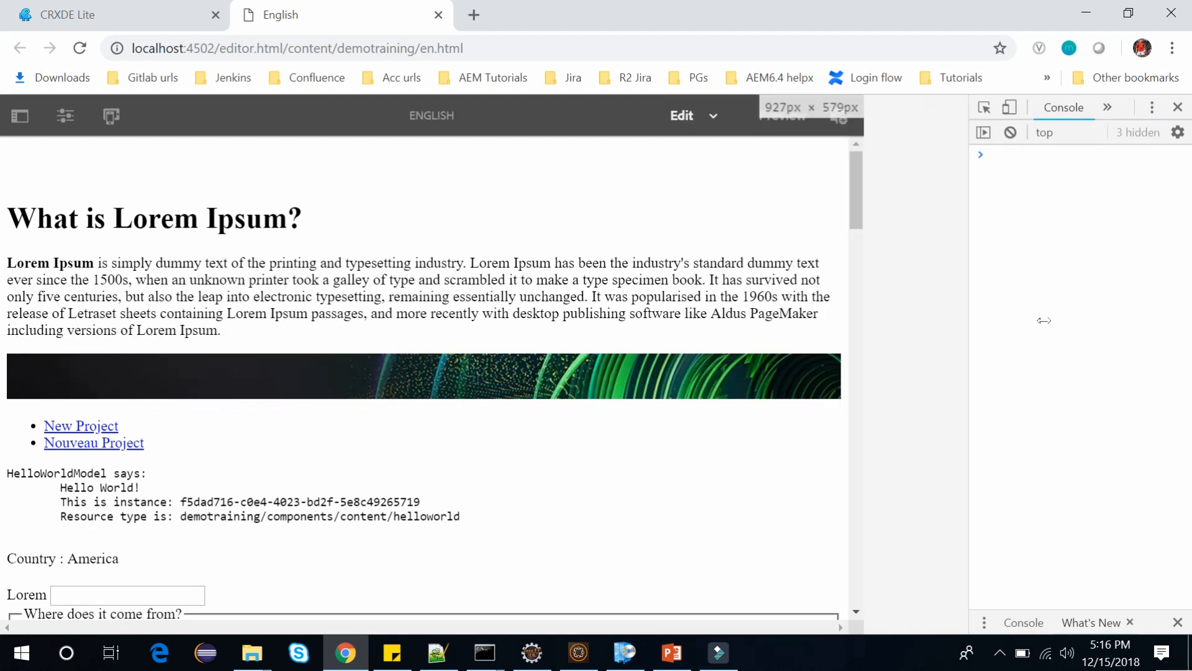
click(79, 48)
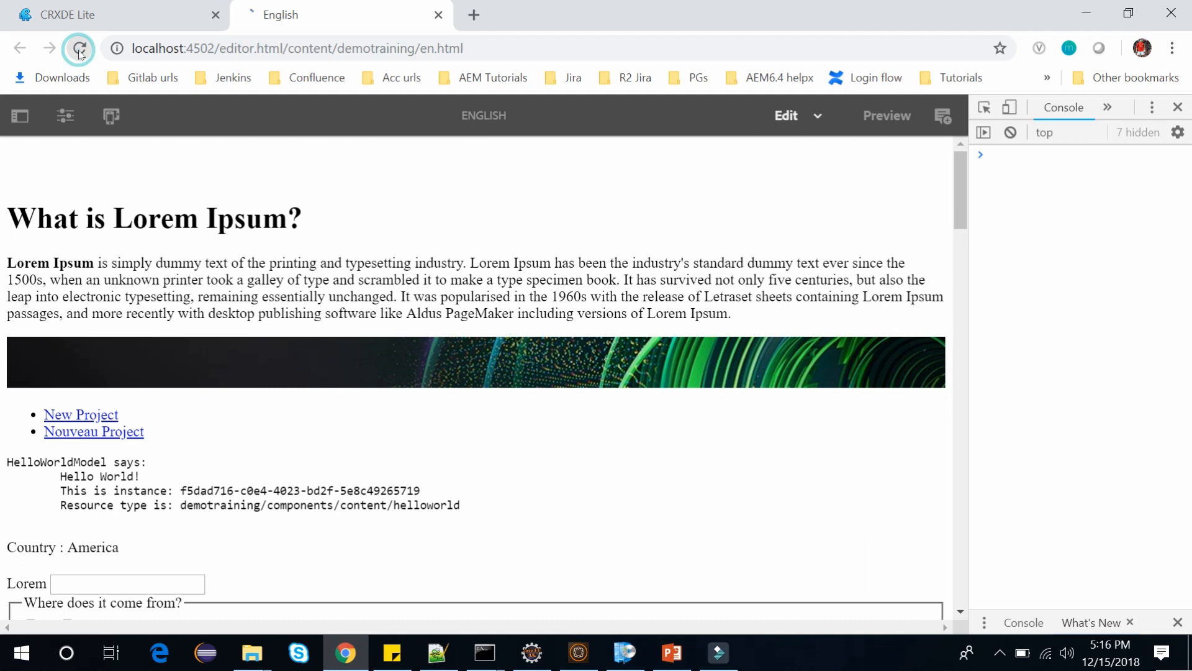
click(79, 48)
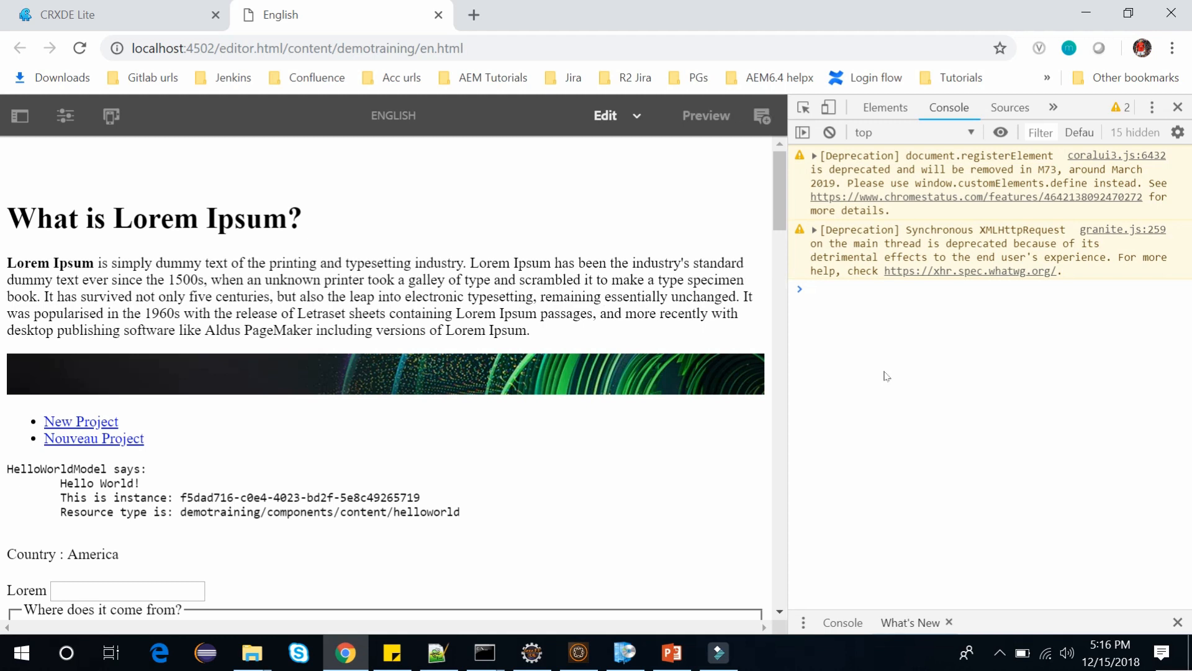
click(829, 131)
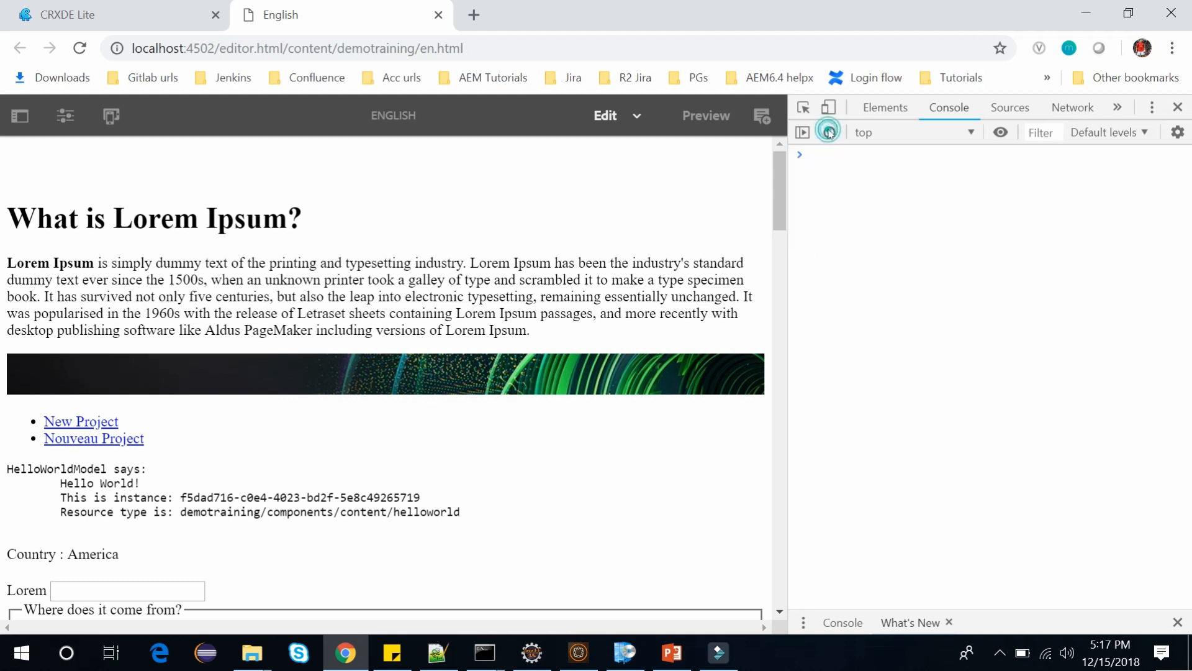
Open the Lorem Ipsum text component's edit dialog, check the console, then close it.
click(830, 132)
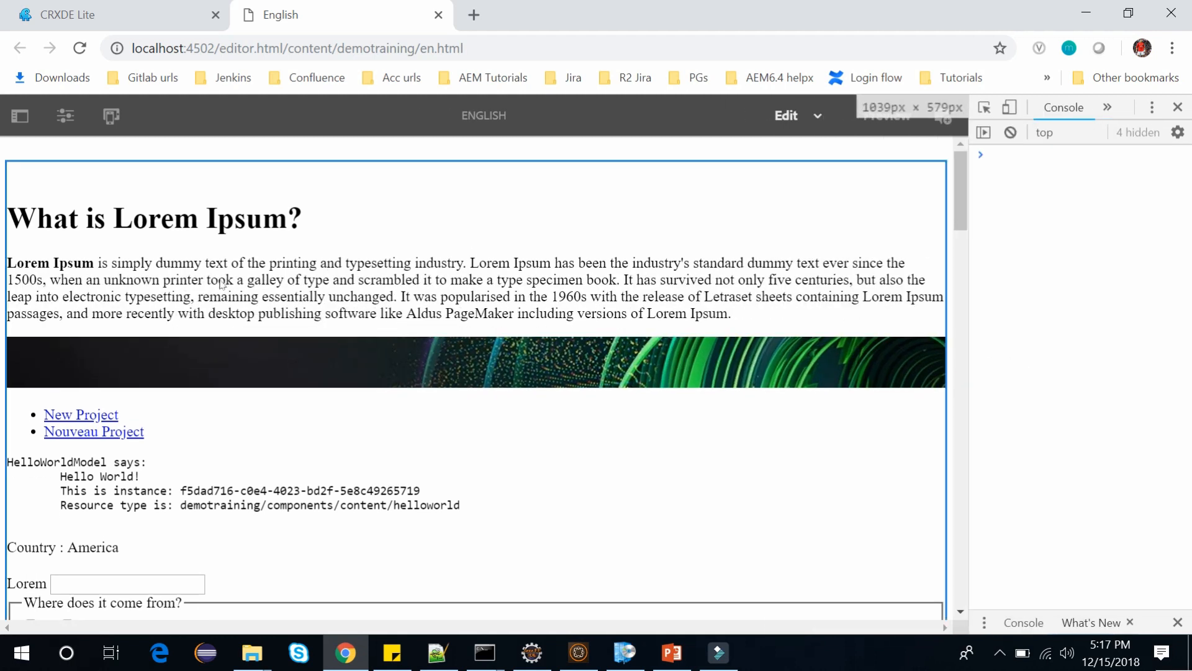
click(471, 288)
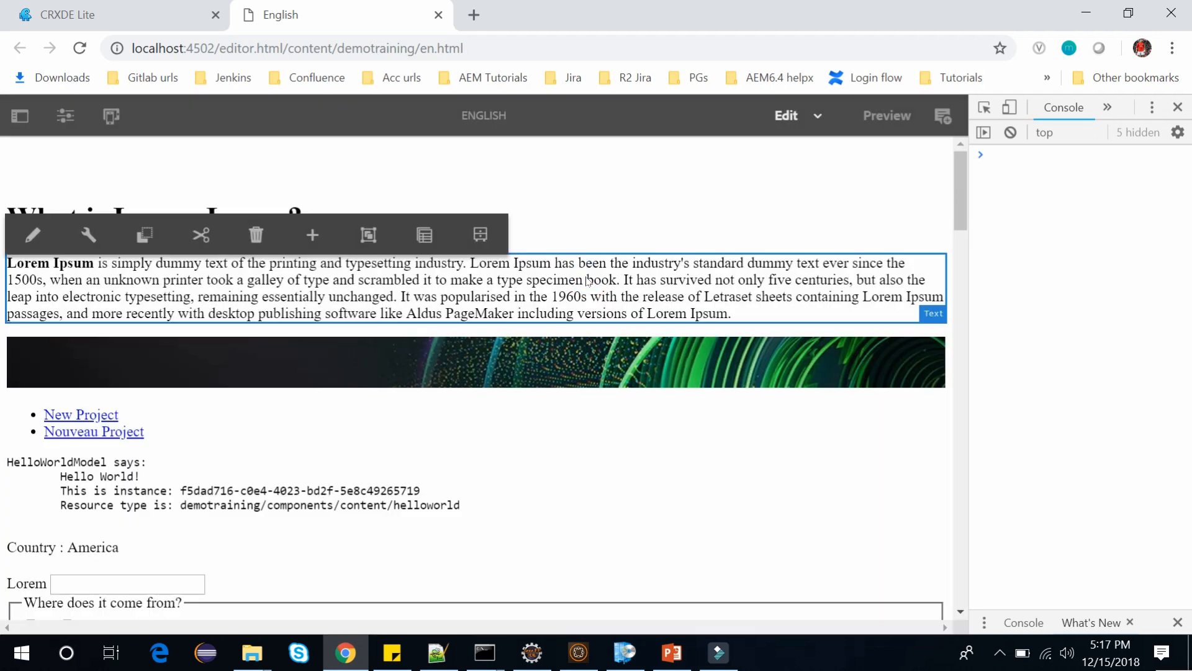
click(31, 234)
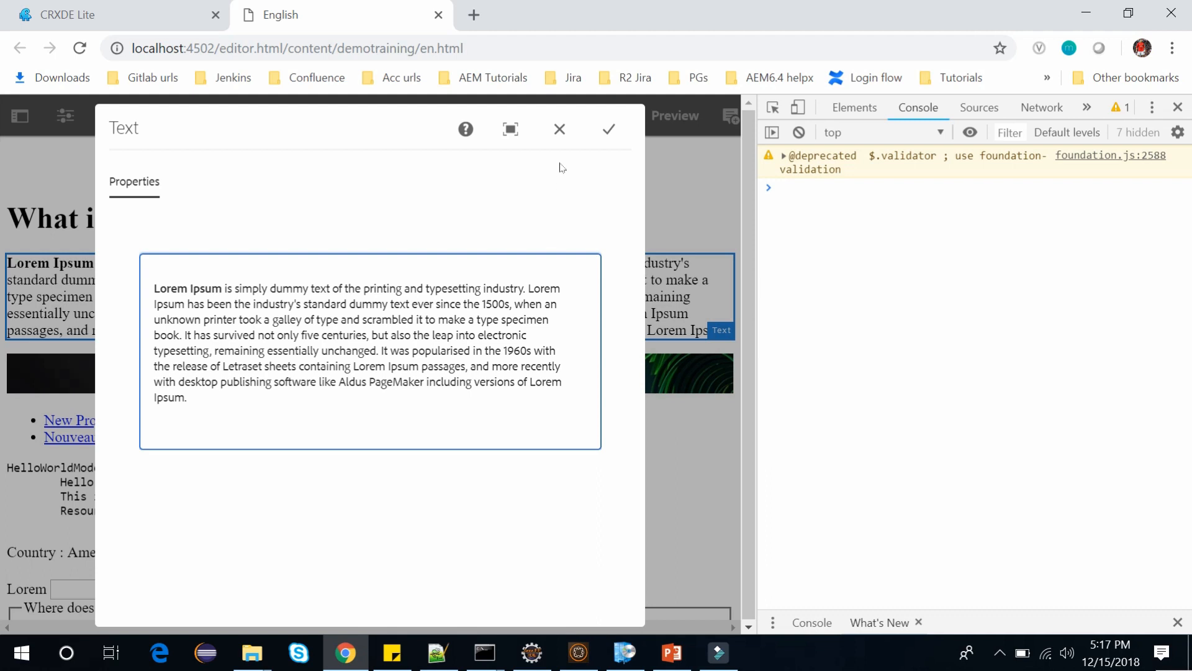
click(609, 128)
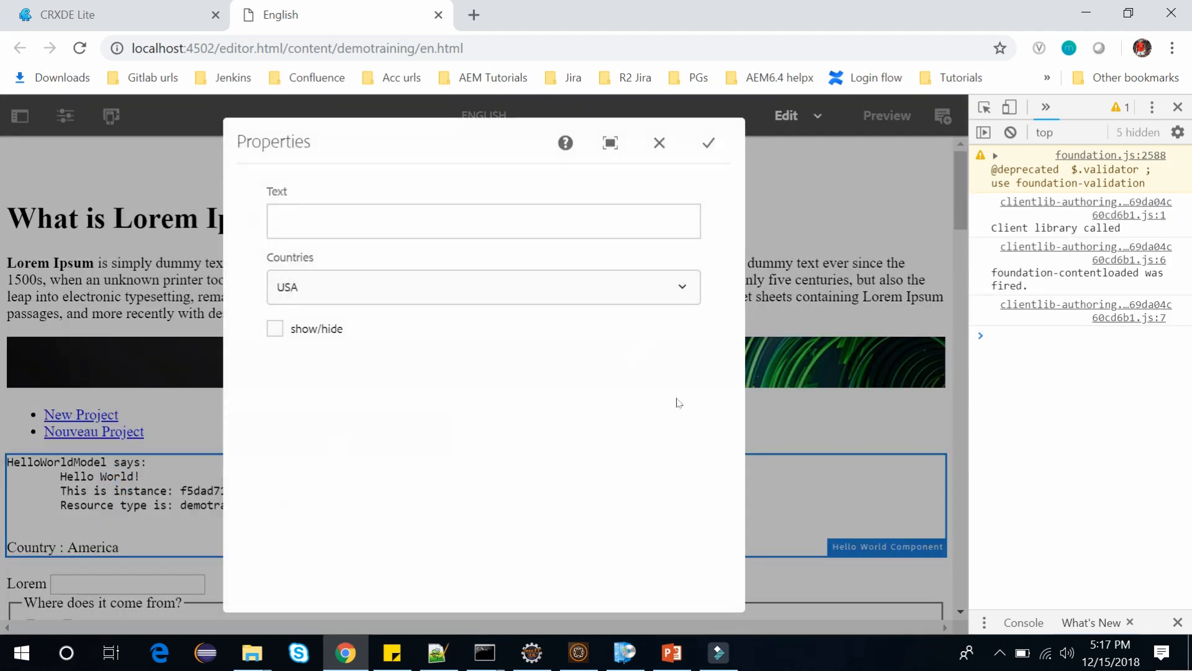
Expand the logged coral-dialog element in the console while Hello World properties stay open.
click(979, 336)
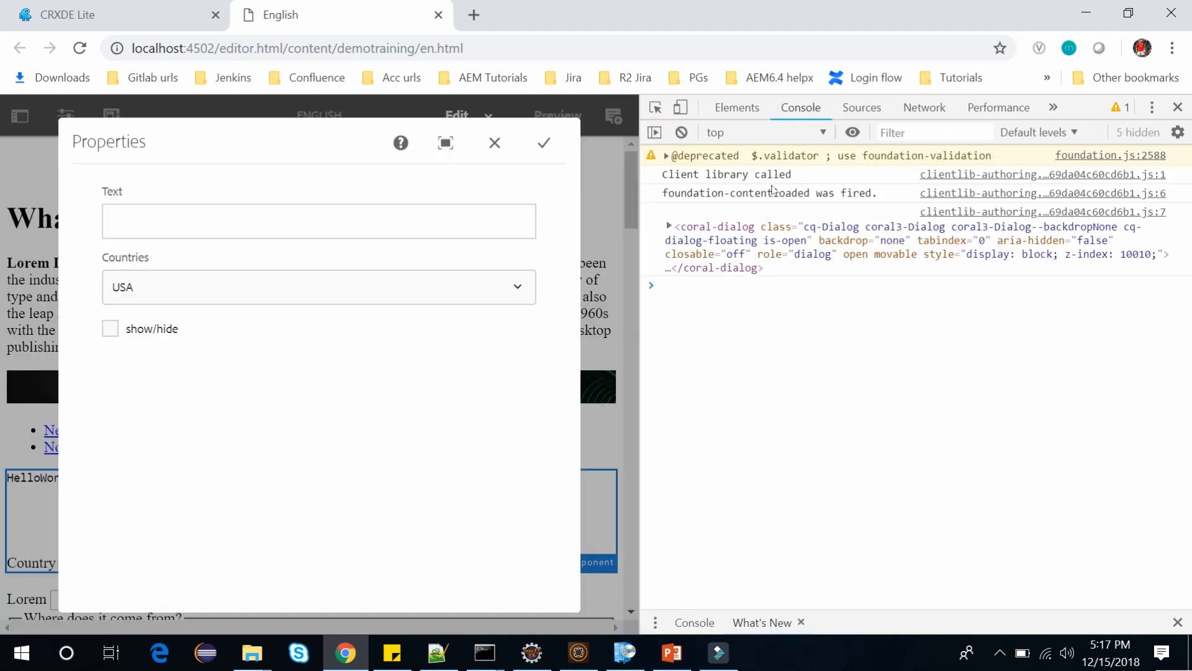
mouse_move(703, 203)
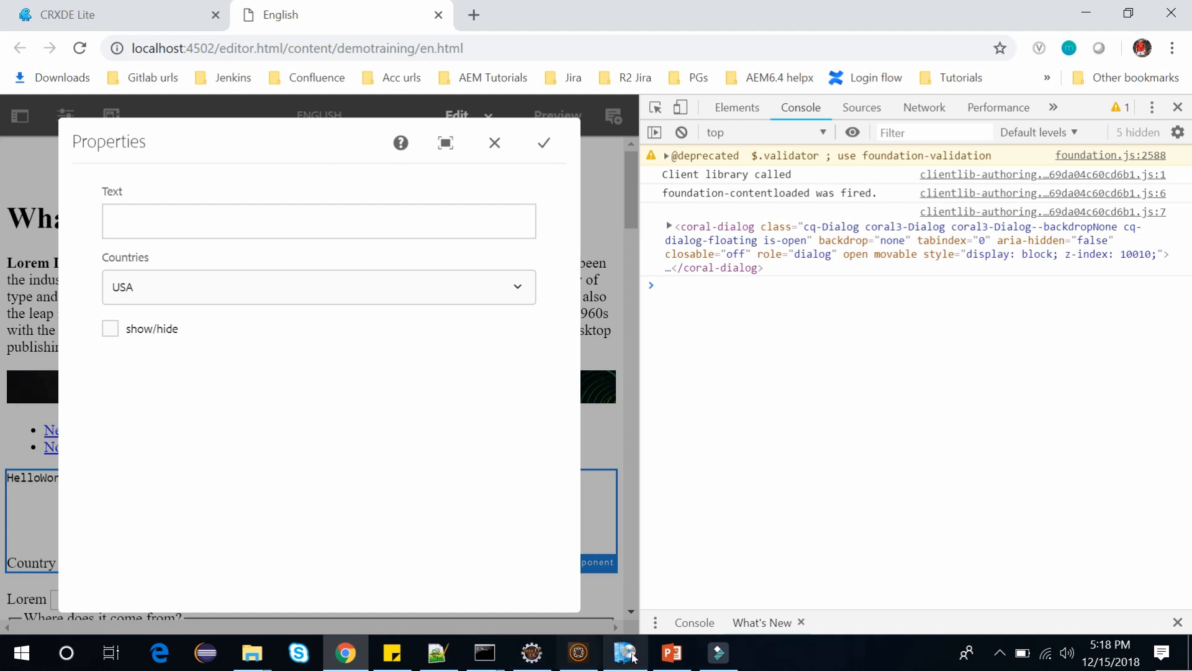
Show the closing Subscribe slide in the PowerPoint architecture deck.
click(670, 653)
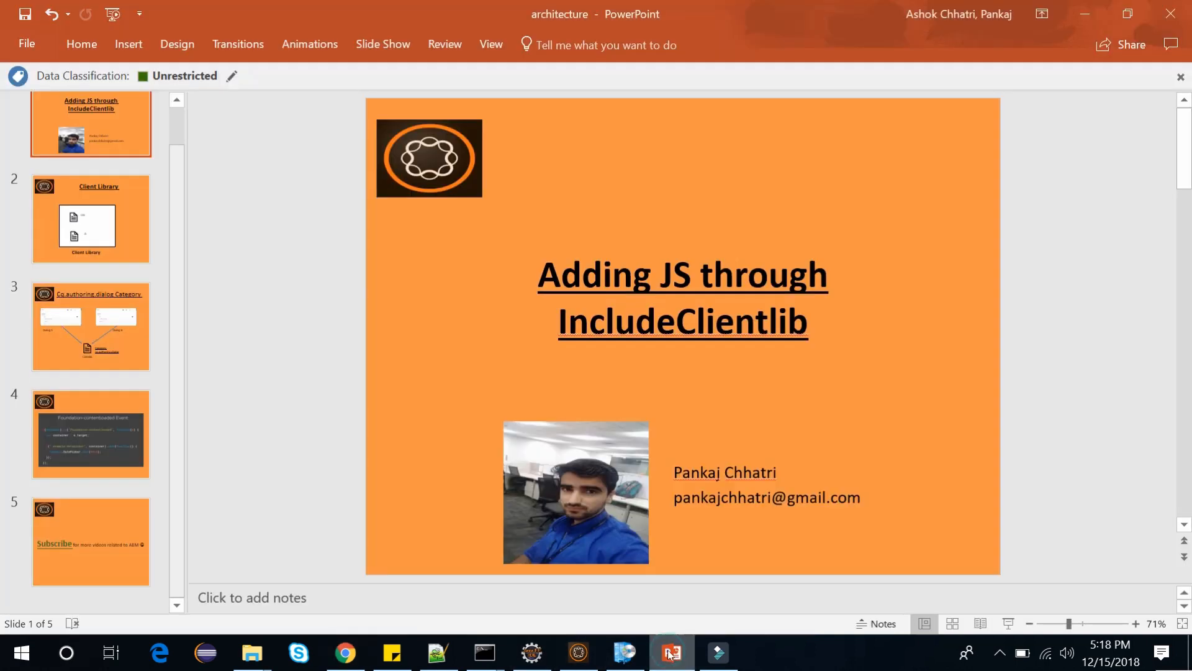
click(91, 541)
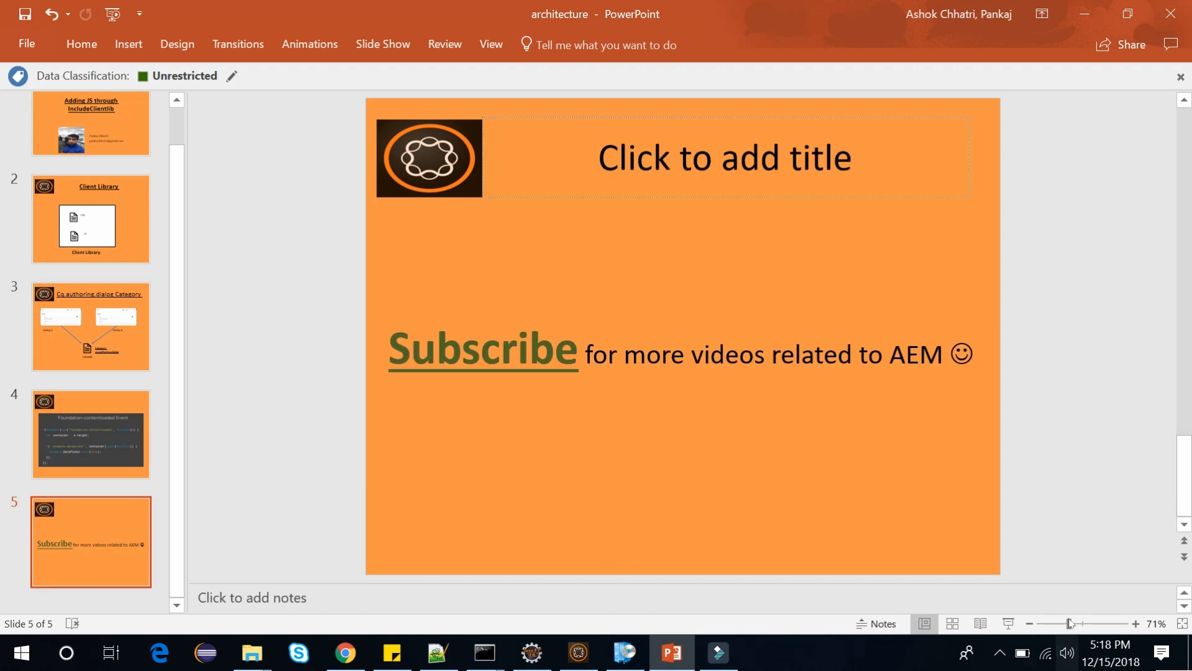